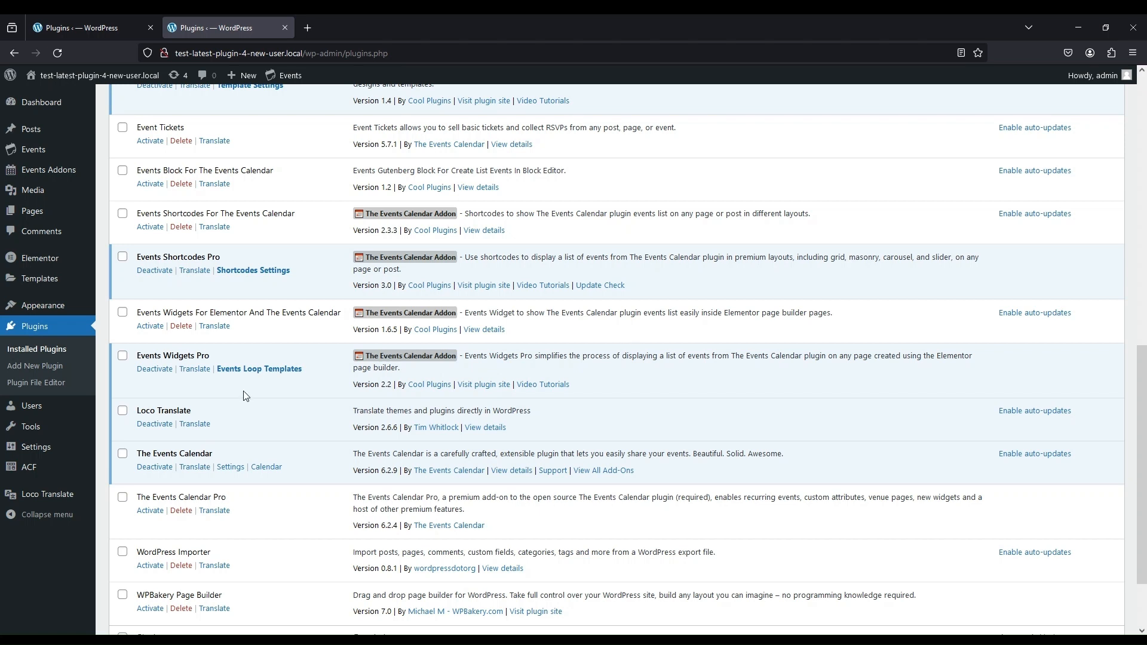
mouse_move(155, 368)
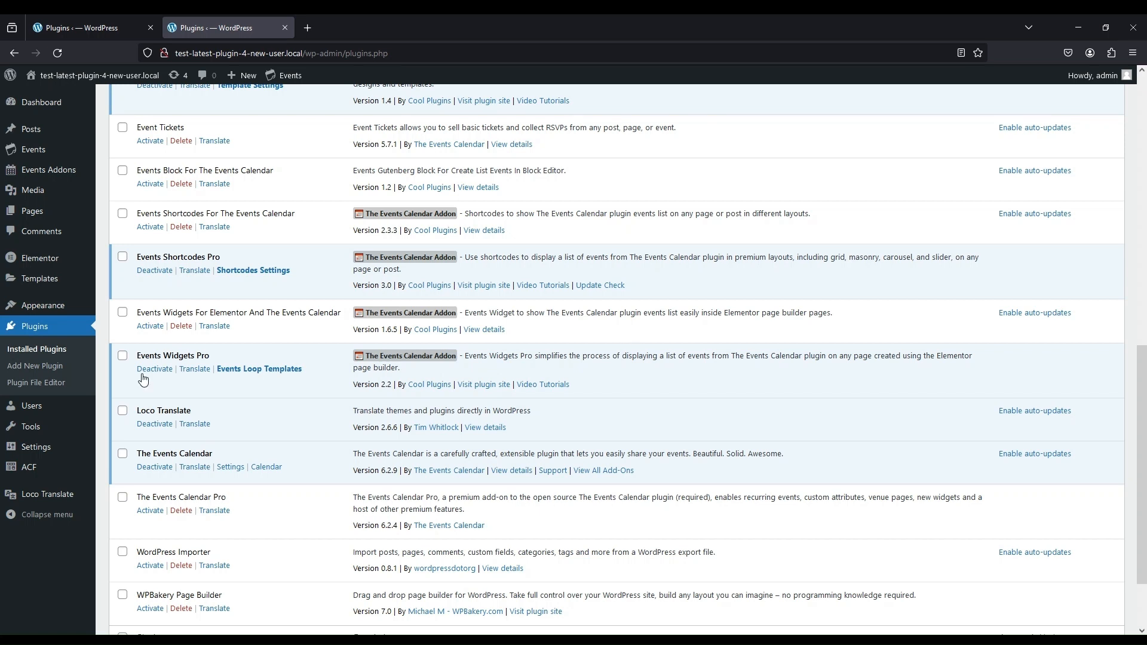
mouse_move(175, 381)
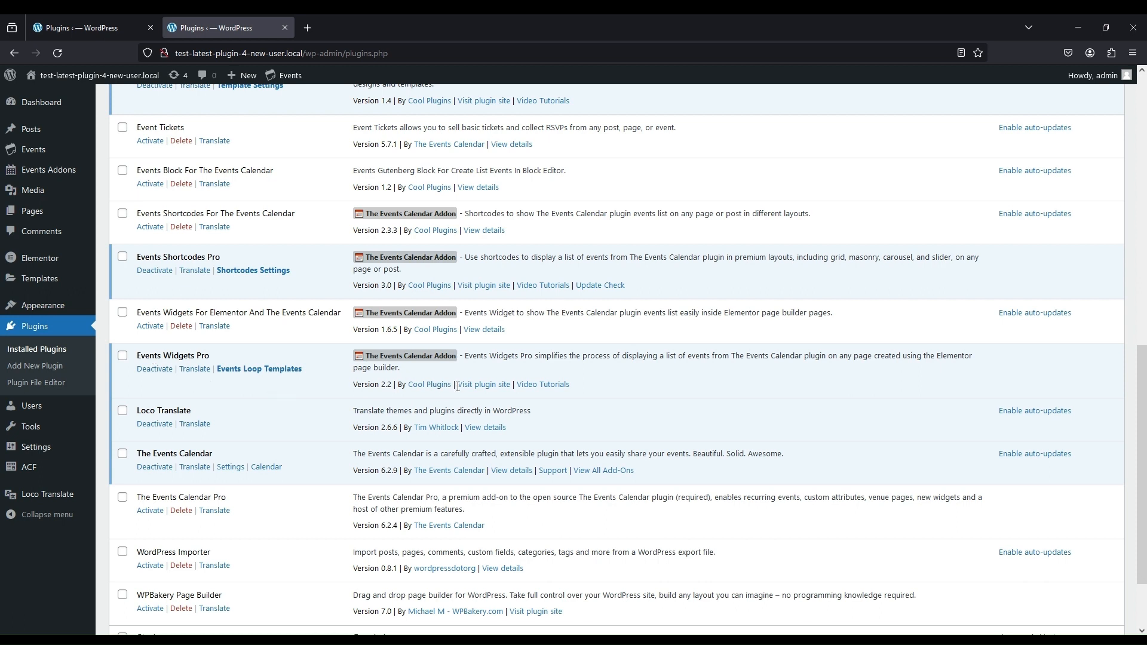
- Open the Events Widgets Pro plugin site from the Installed Plugins list
left_click(482, 384)
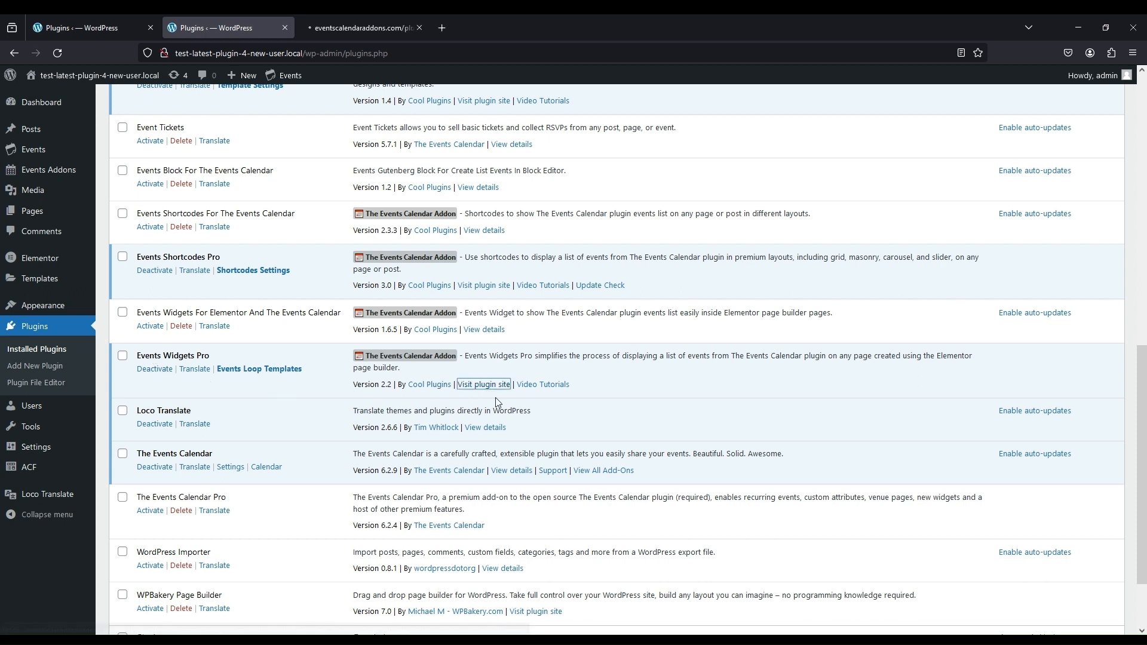
- Switch to the plugin site's tab and open its Demos page of addons
left_click(483, 385)
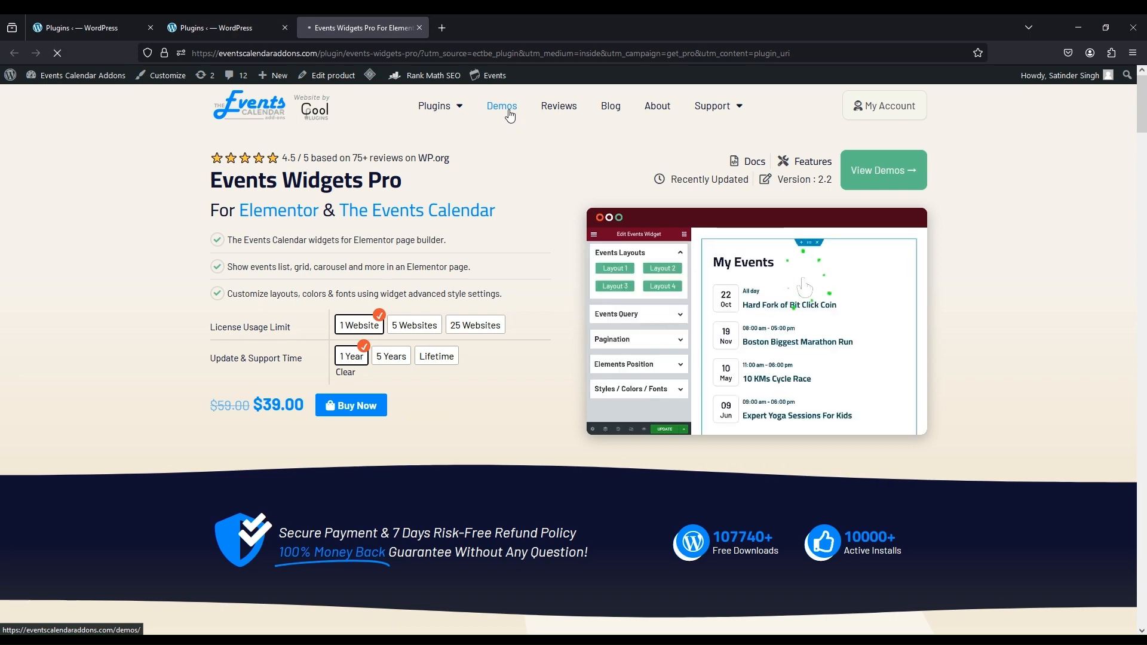
left_click(502, 107)
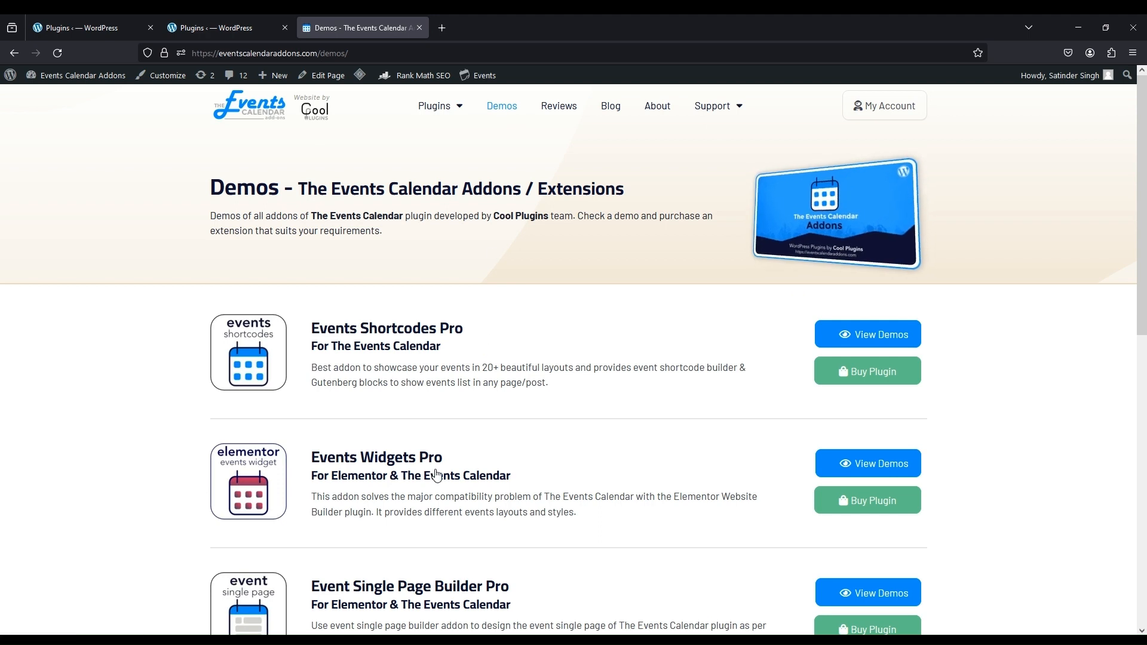
left_click(866, 463)
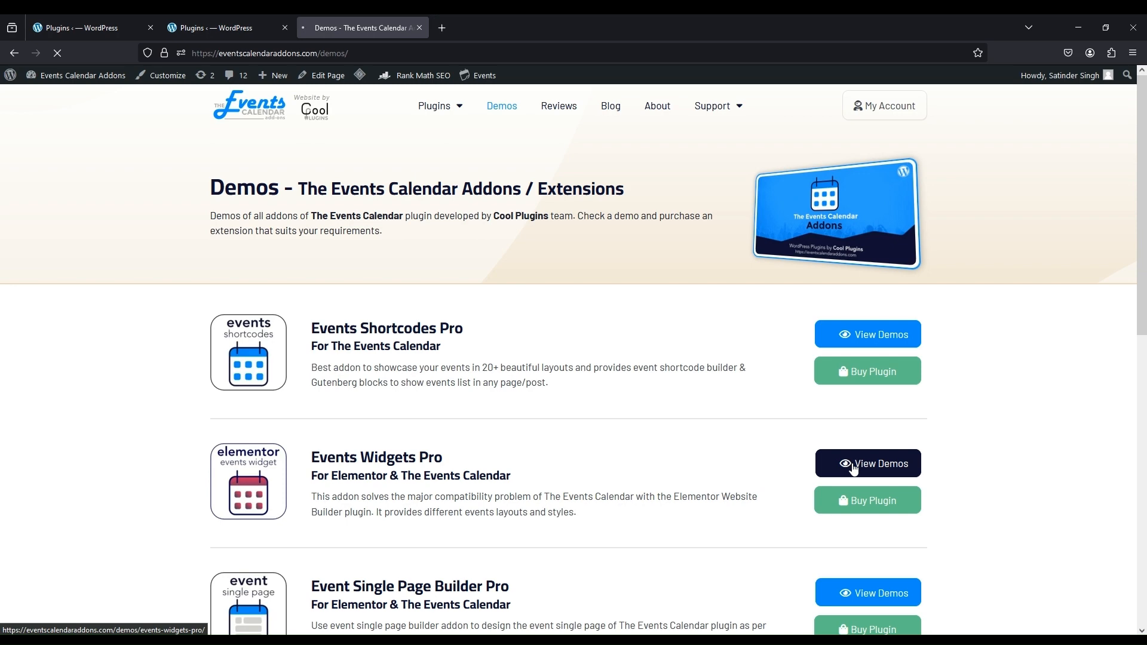
- Open the Events Widgets Pro demos and scroll down to the carousel designs
left_click(873, 463)
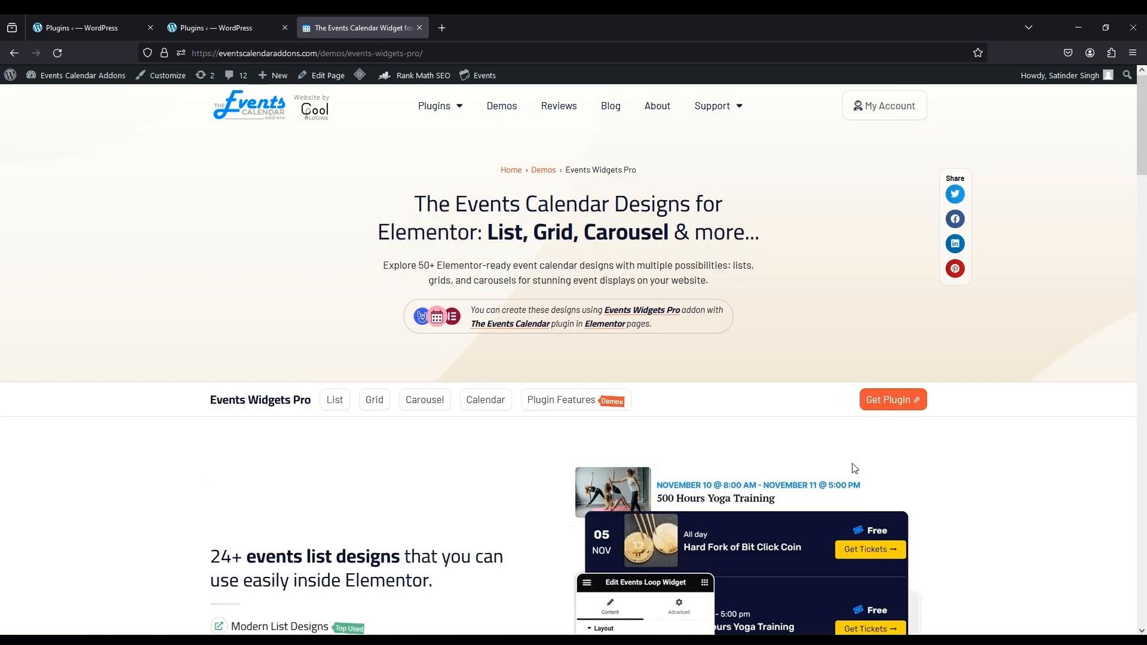
mouse_move(286, 423)
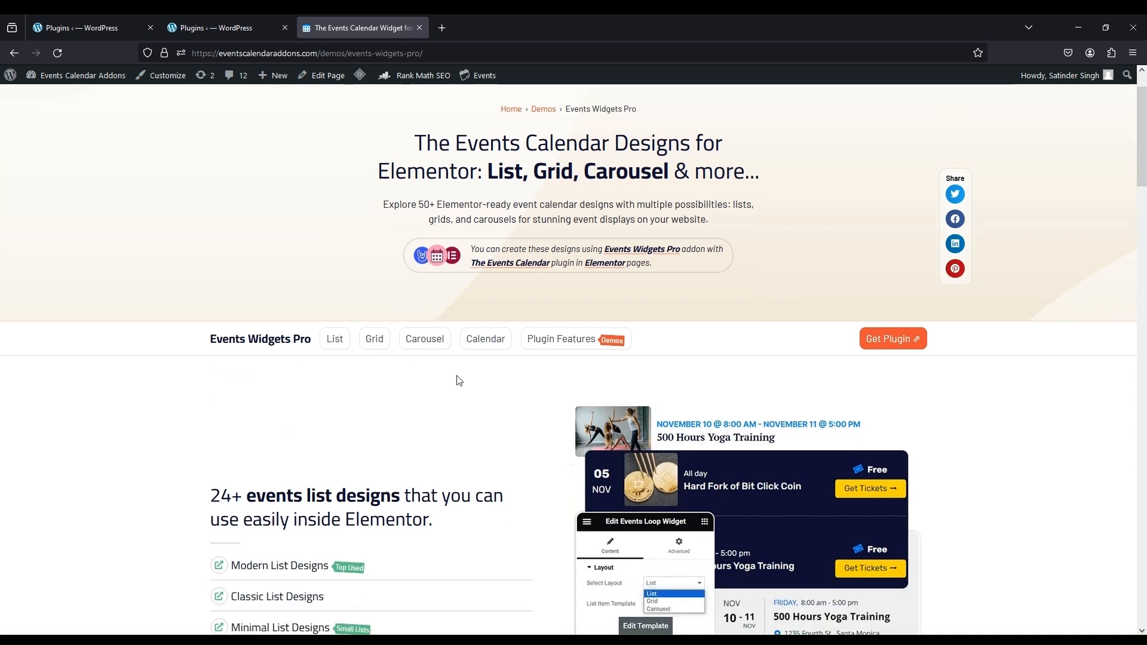
scroll("down", 3)
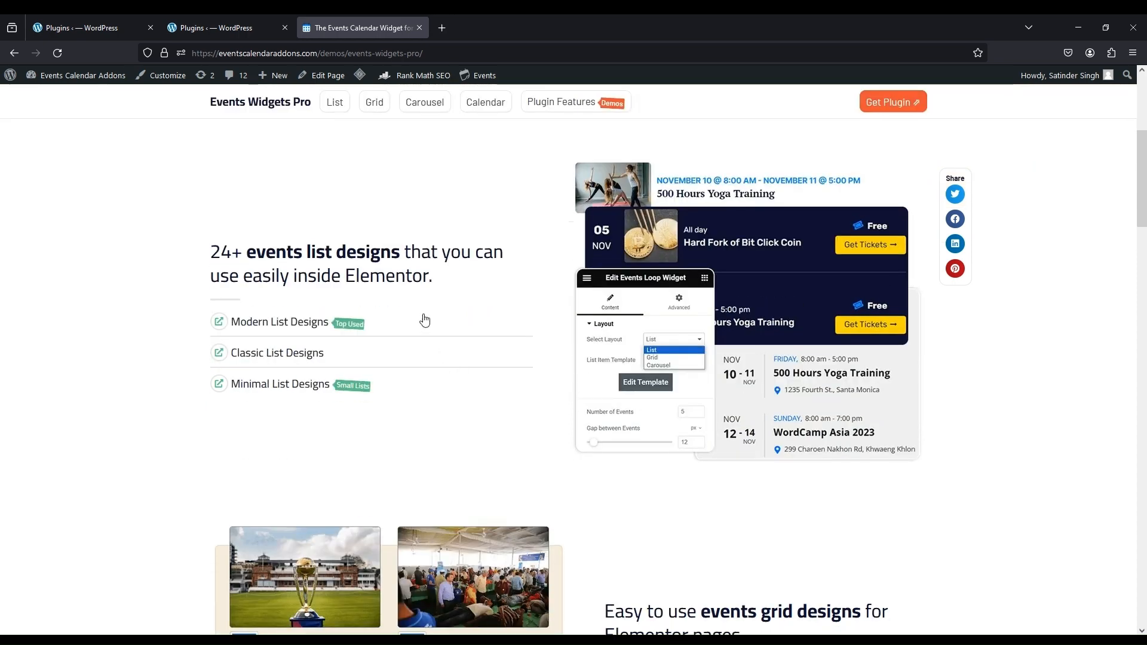
mouse_move(384, 262)
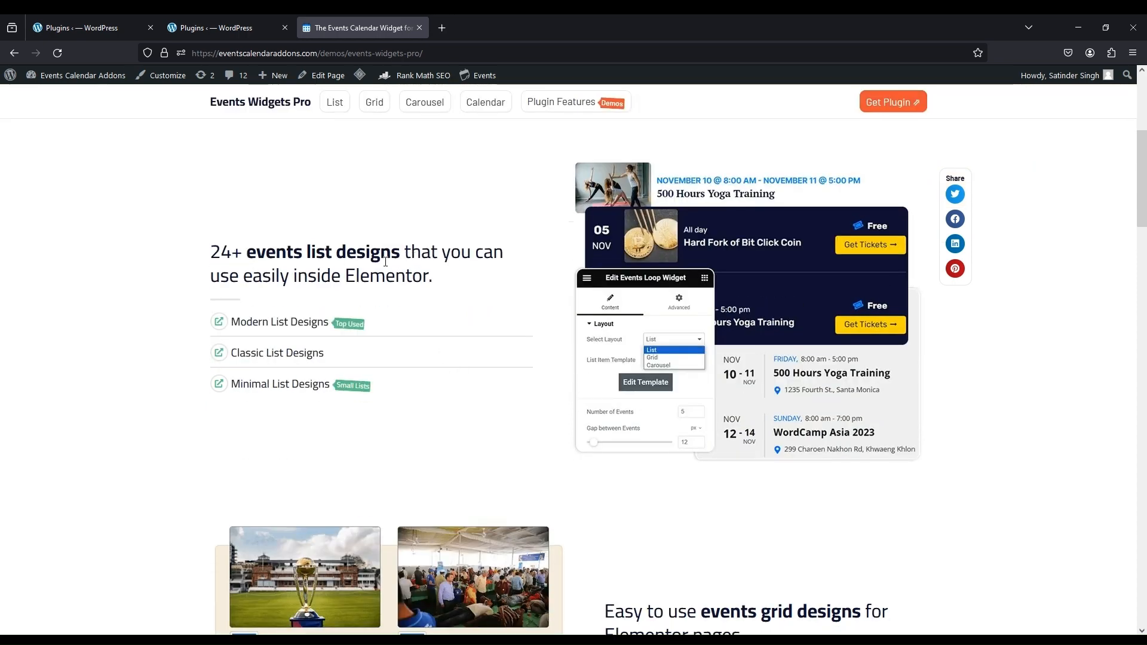
scroll("down", 3)
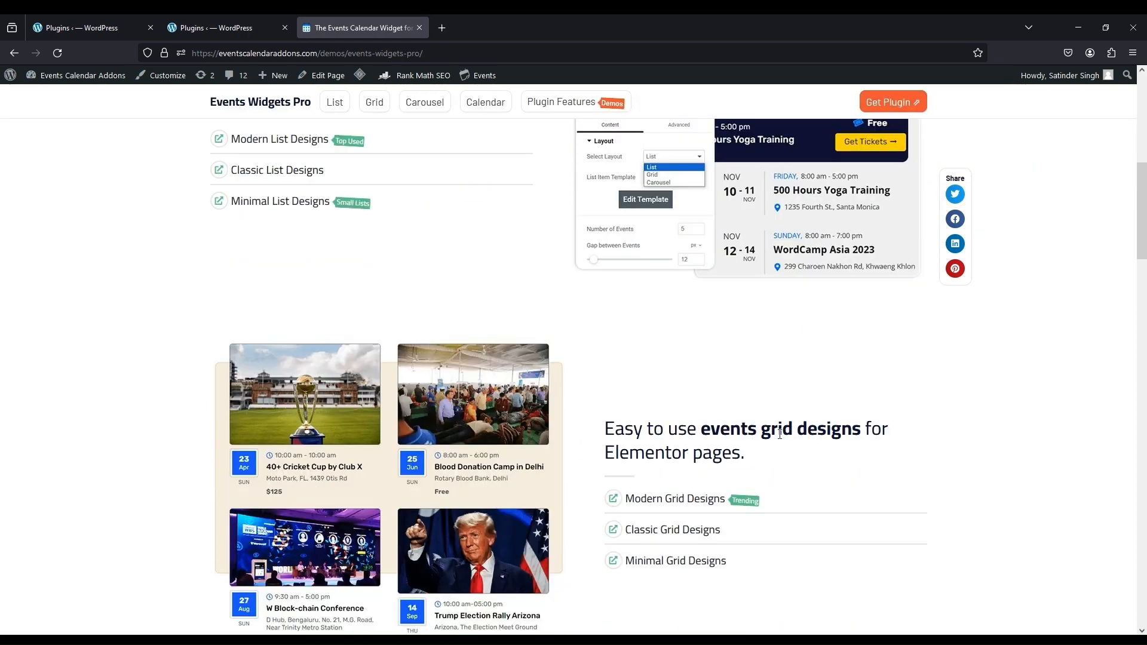
scroll("down", 3)
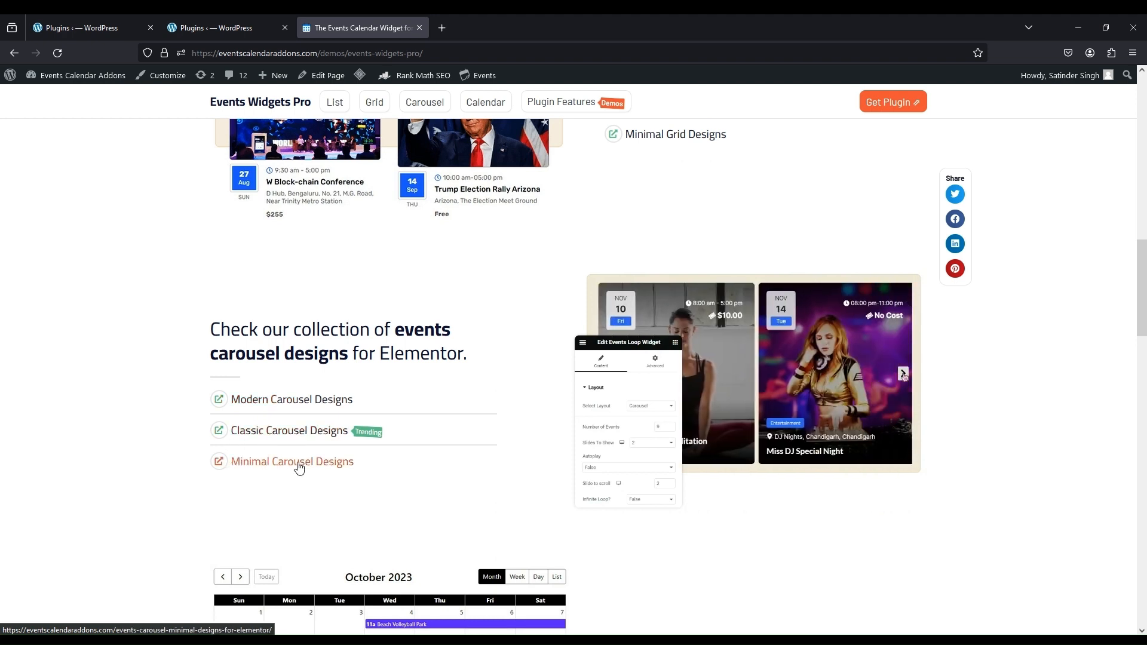
- Open the Modern Carousel Designs page and browse Styles 1 through 8
left_click(297, 462)
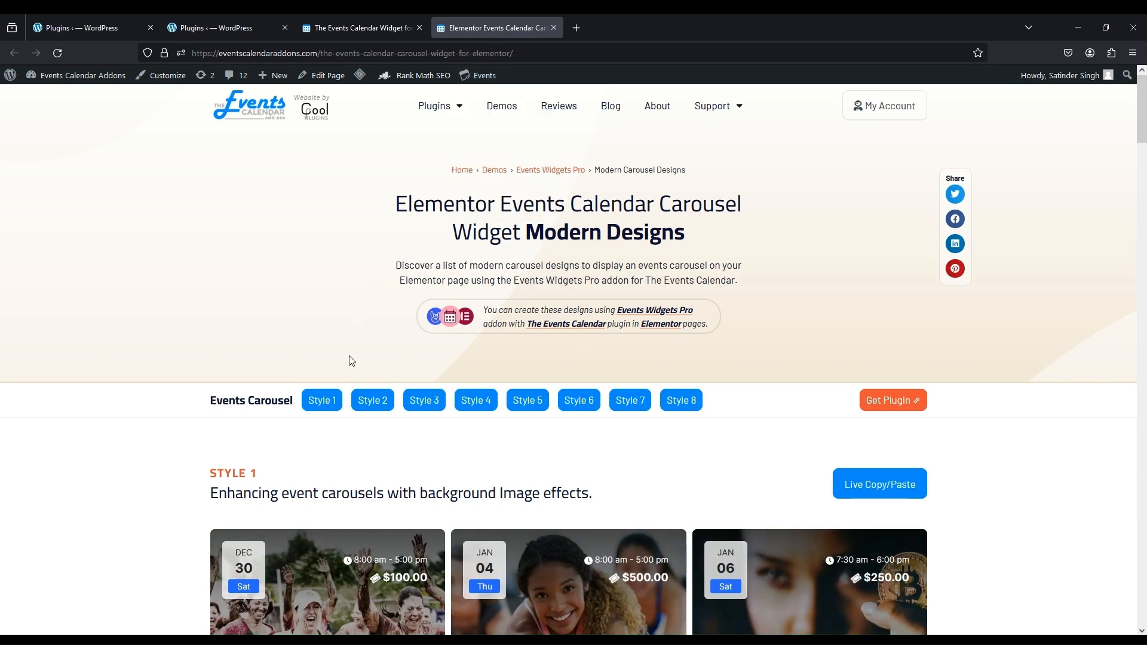
mouse_move(553, 431)
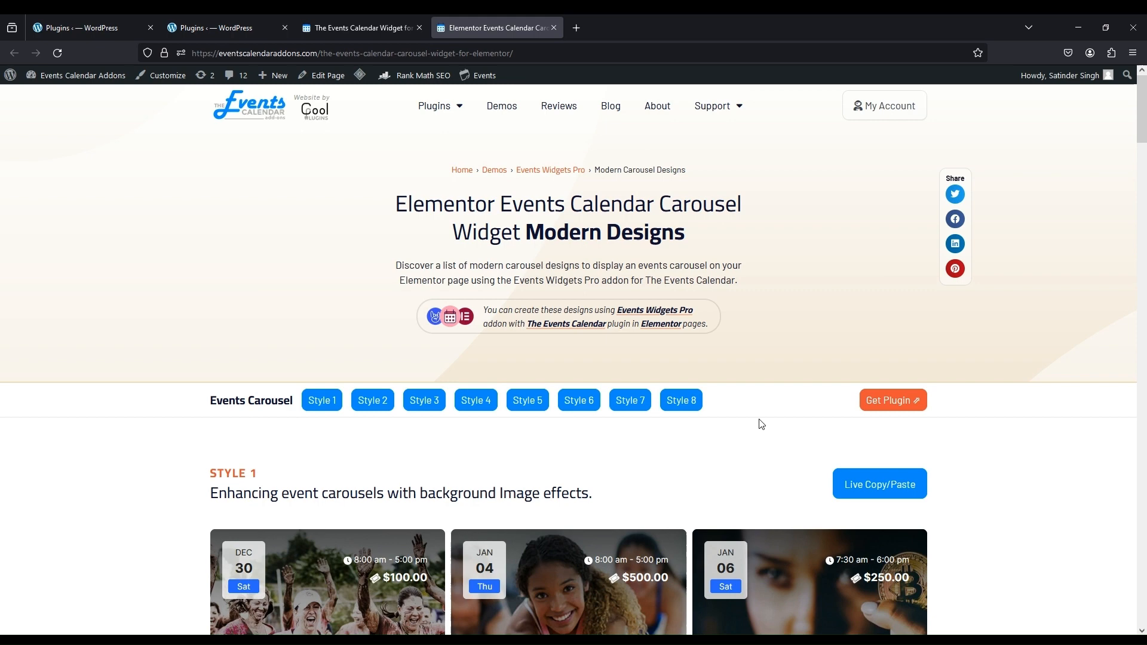
scroll("down", 3)
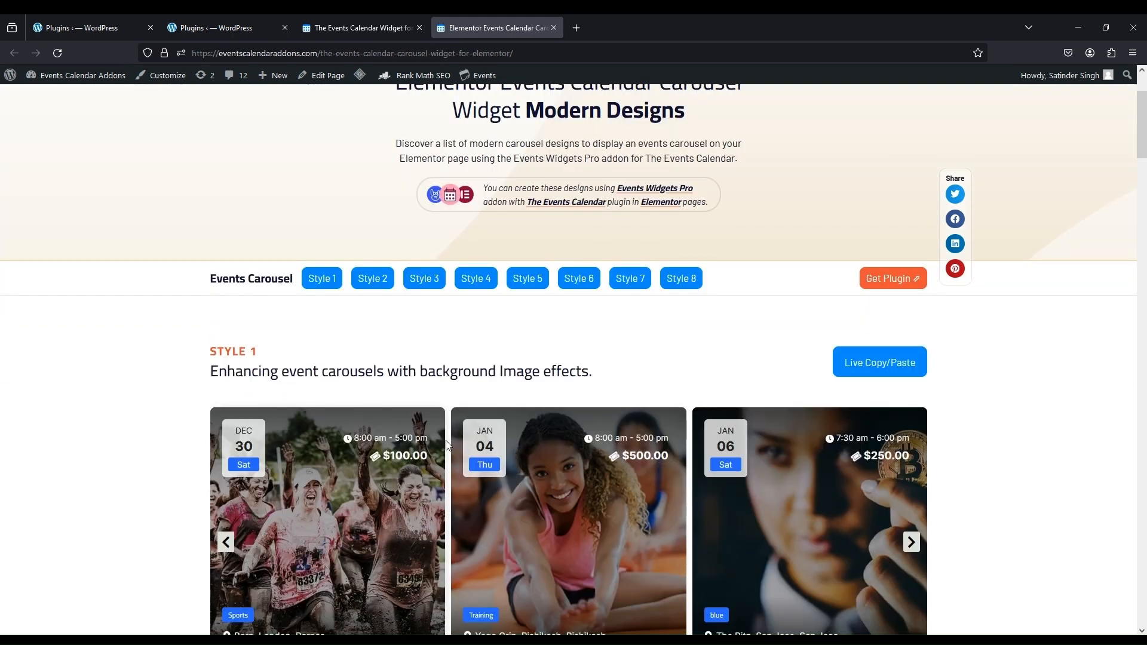
scroll("down", 3)
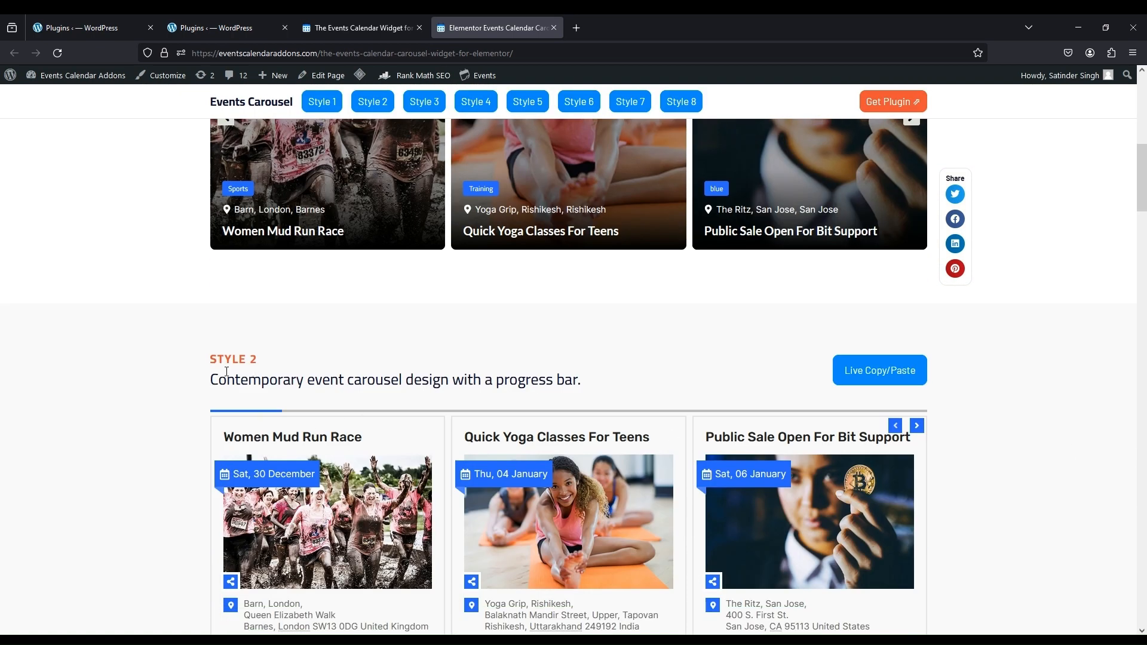
scroll("down", 3)
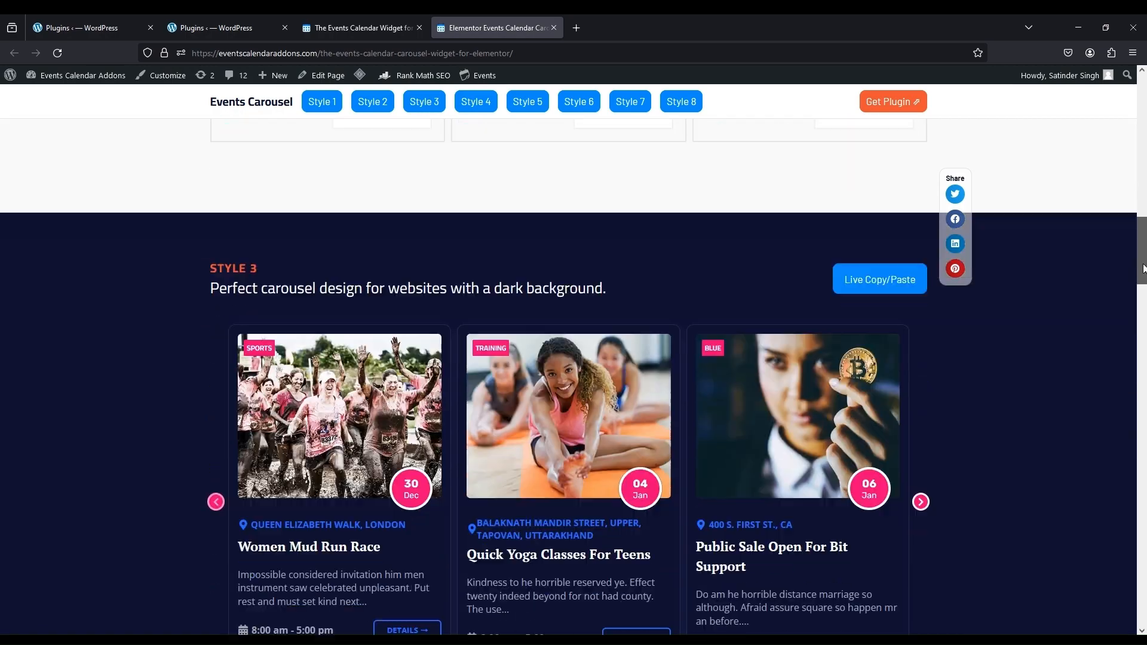
scroll("down", 3)
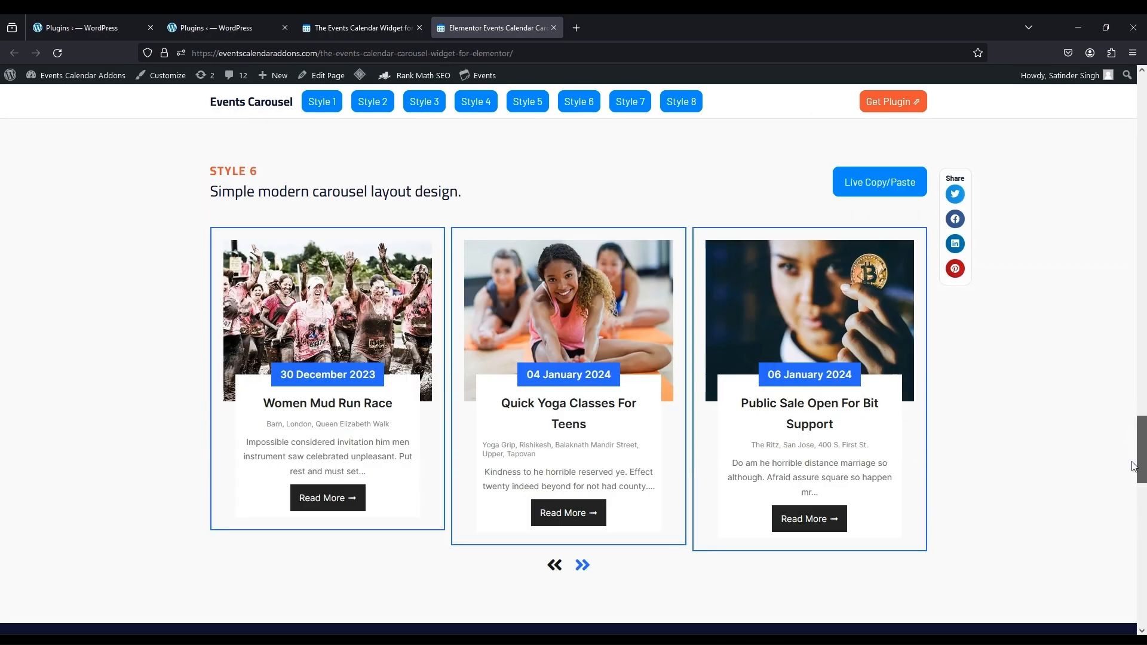
scroll("down", 3)
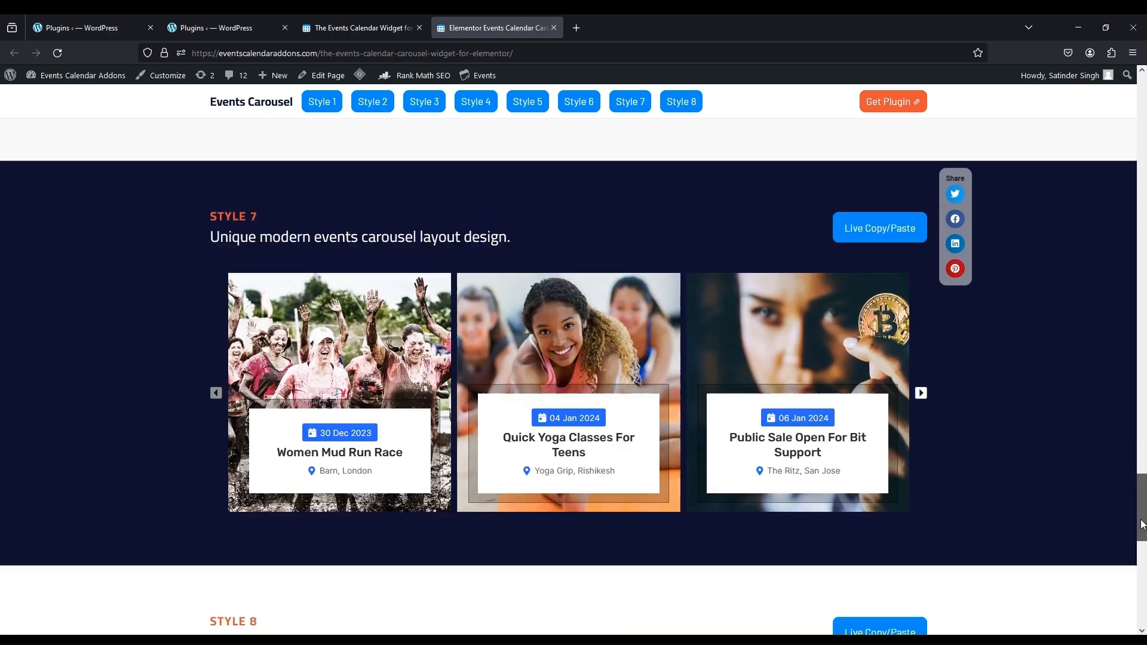
scroll("down", 3)
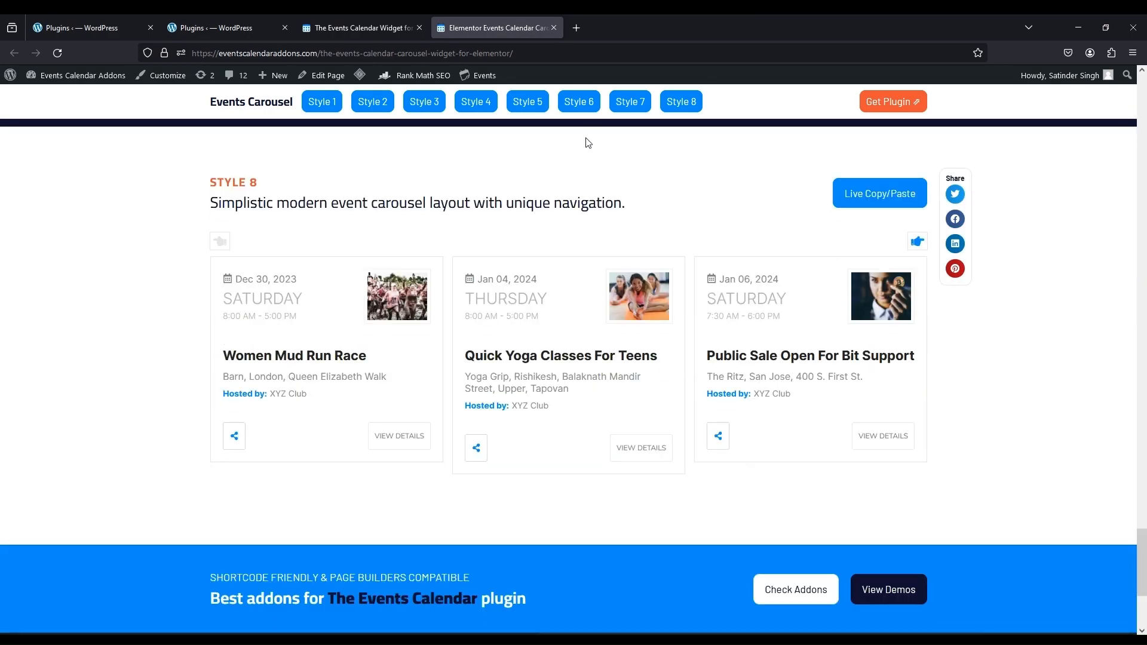
- Jump back to the Style 6 carousel and advance it twice to later events
left_click(578, 102)
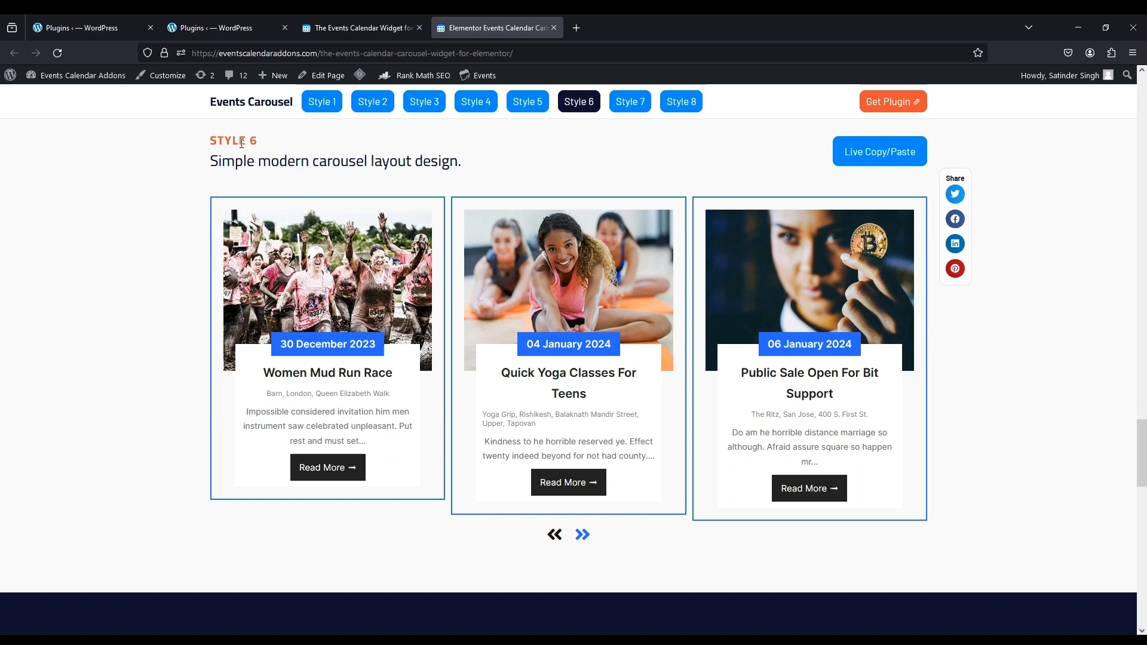
mouse_move(581, 534)
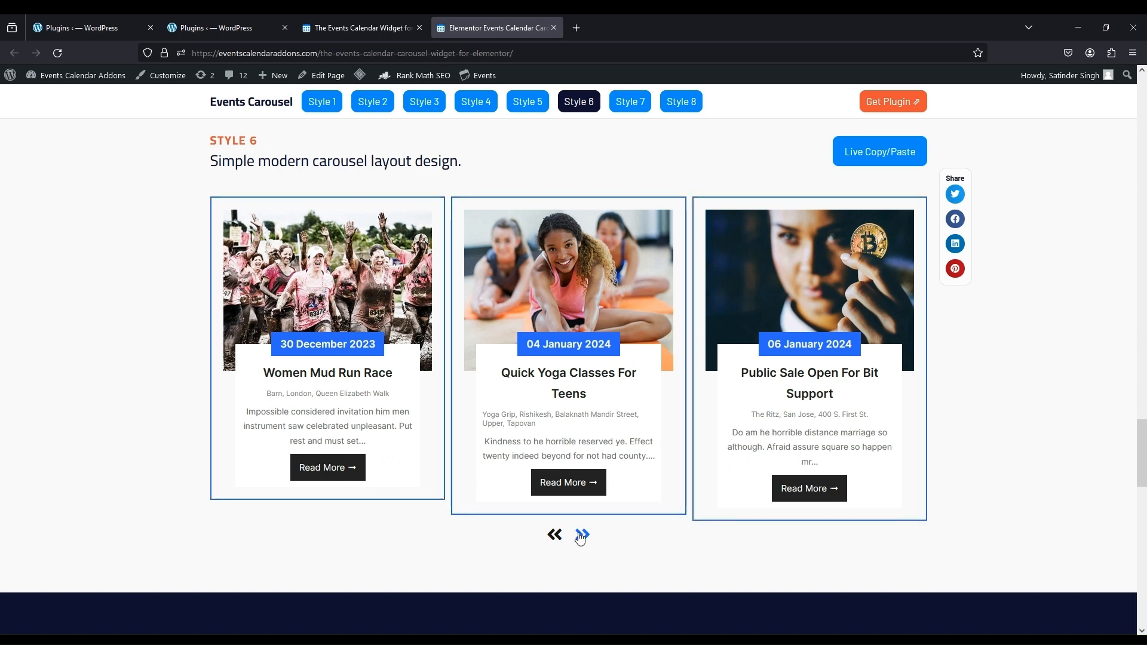
left_click(581, 535)
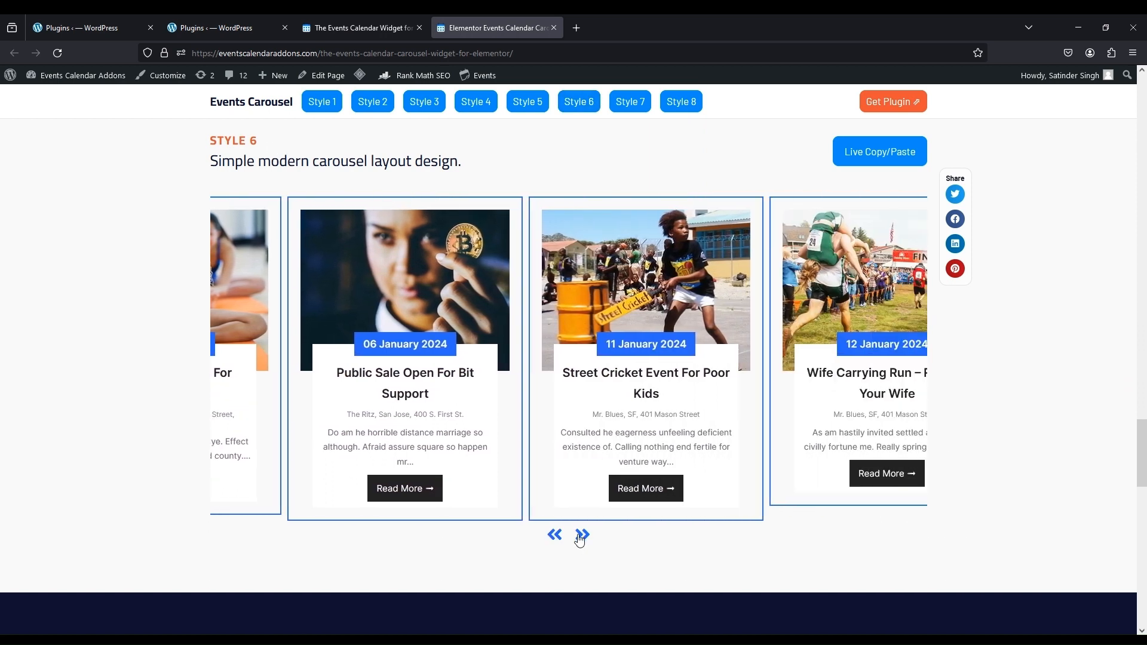
left_click(555, 534)
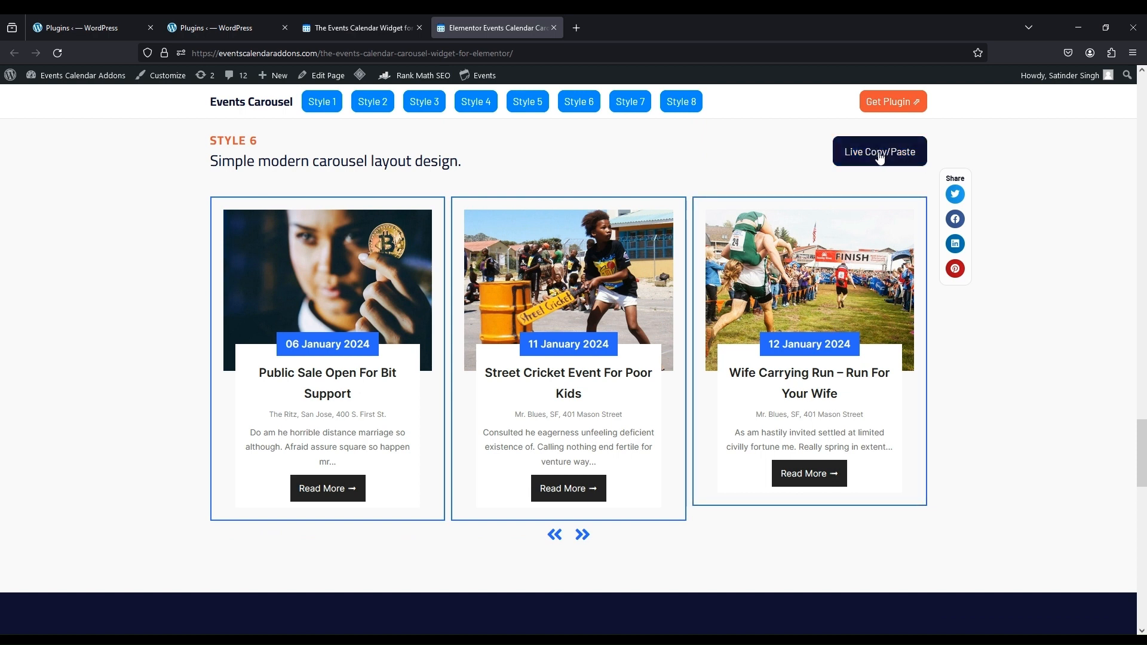
mouse_move(867, 164)
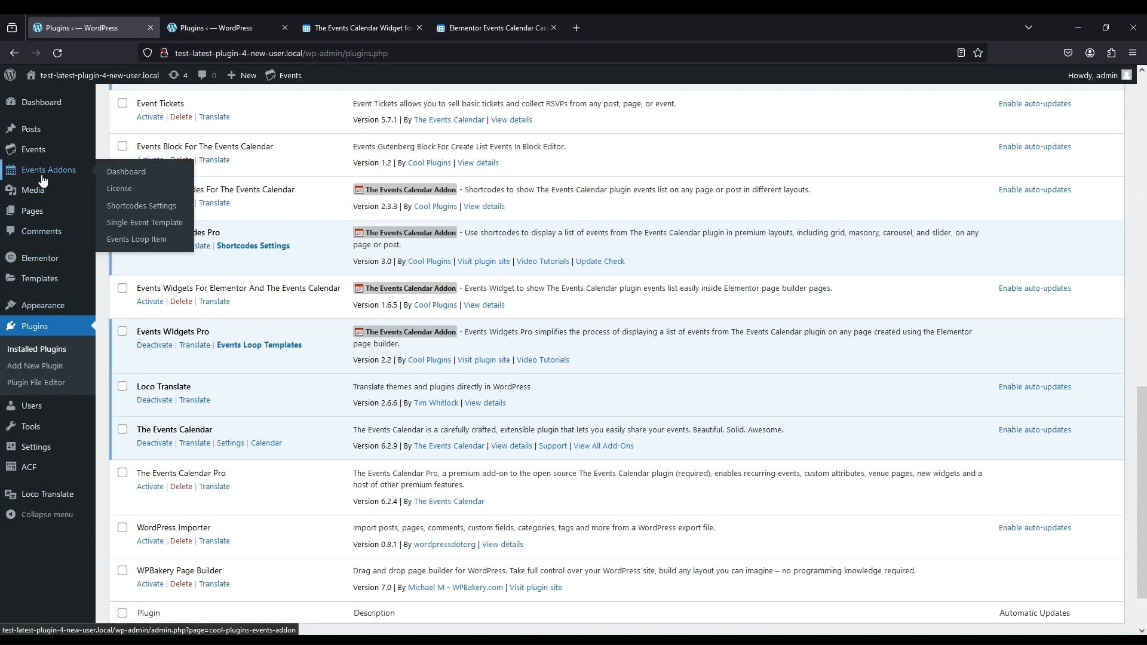
mouse_move(137, 239)
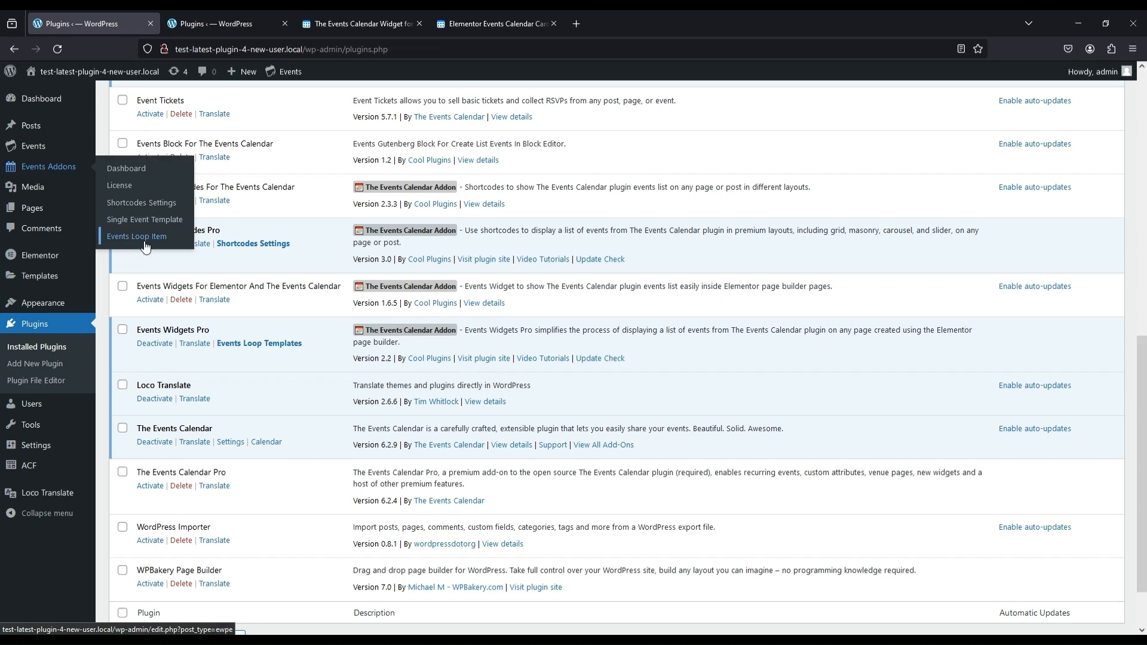
- Open Events Addons > Events Loop Item in the WordPress admin
left_click(137, 236)
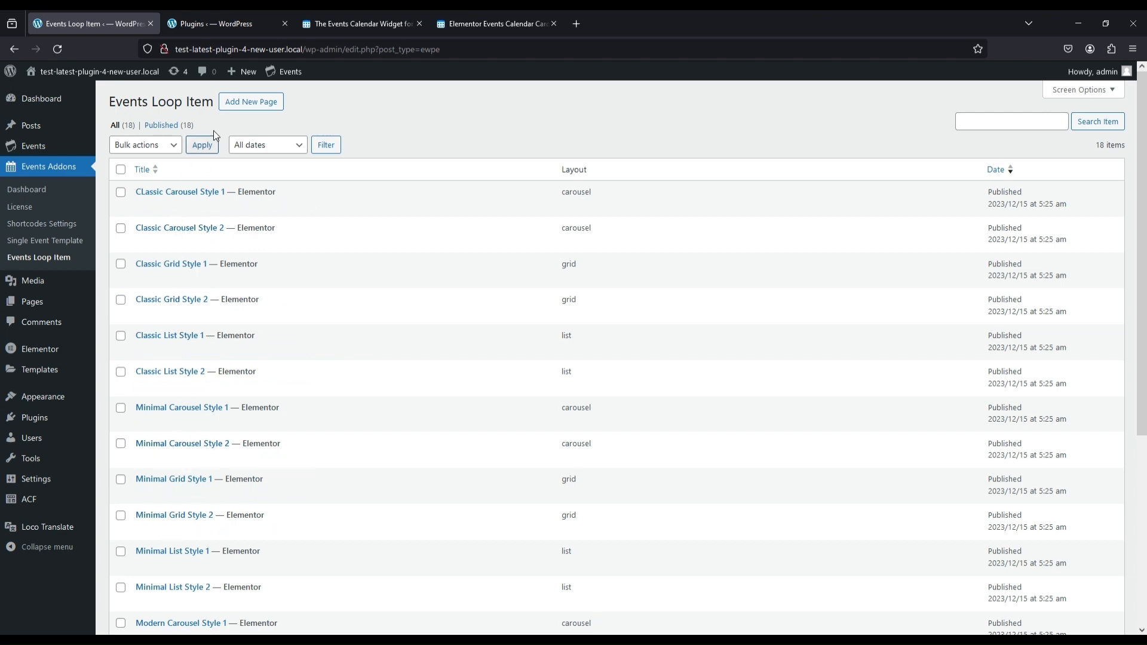
- Publish a new loop item template 'carousel new design' using the Carousel layout
left_click(251, 101)
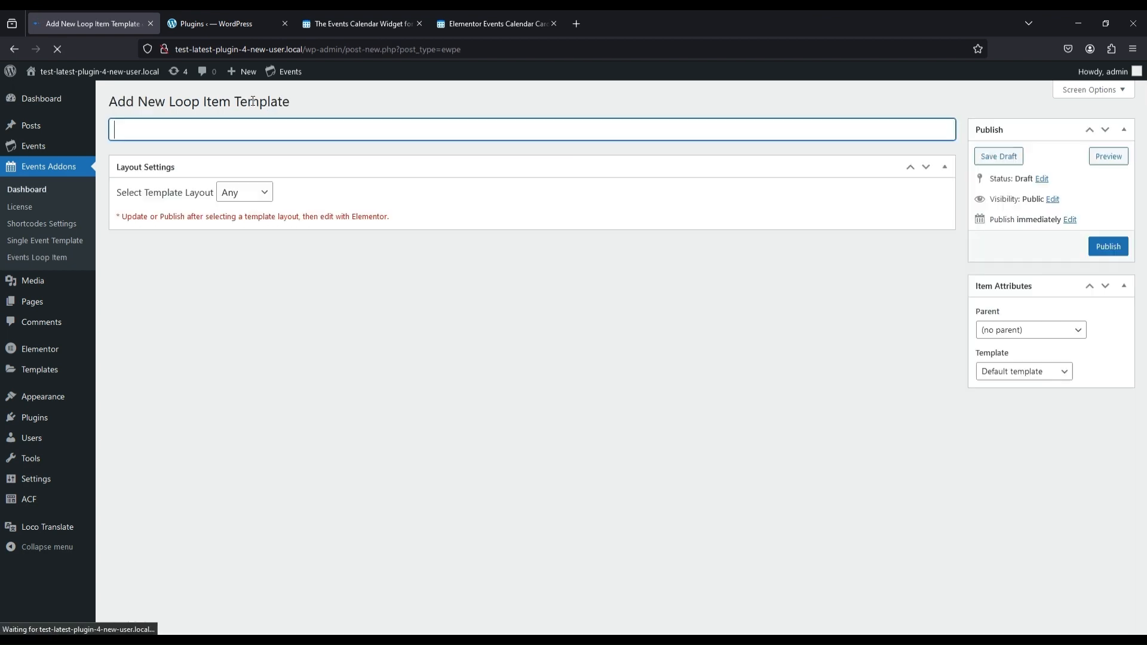
type("carousel new")
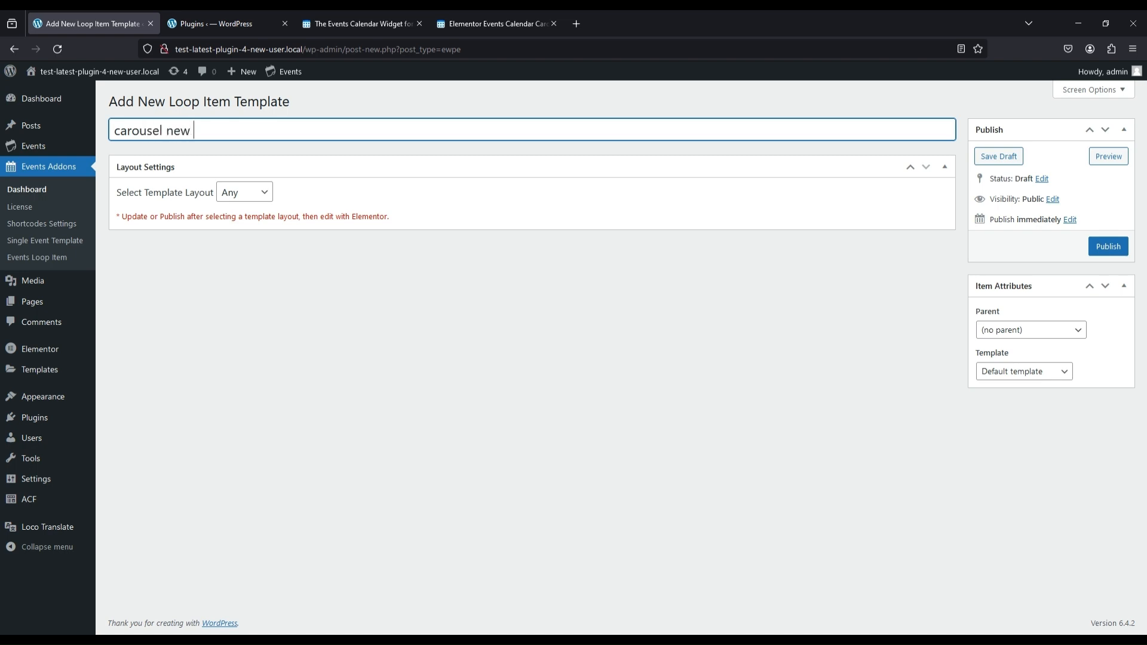
type("design")
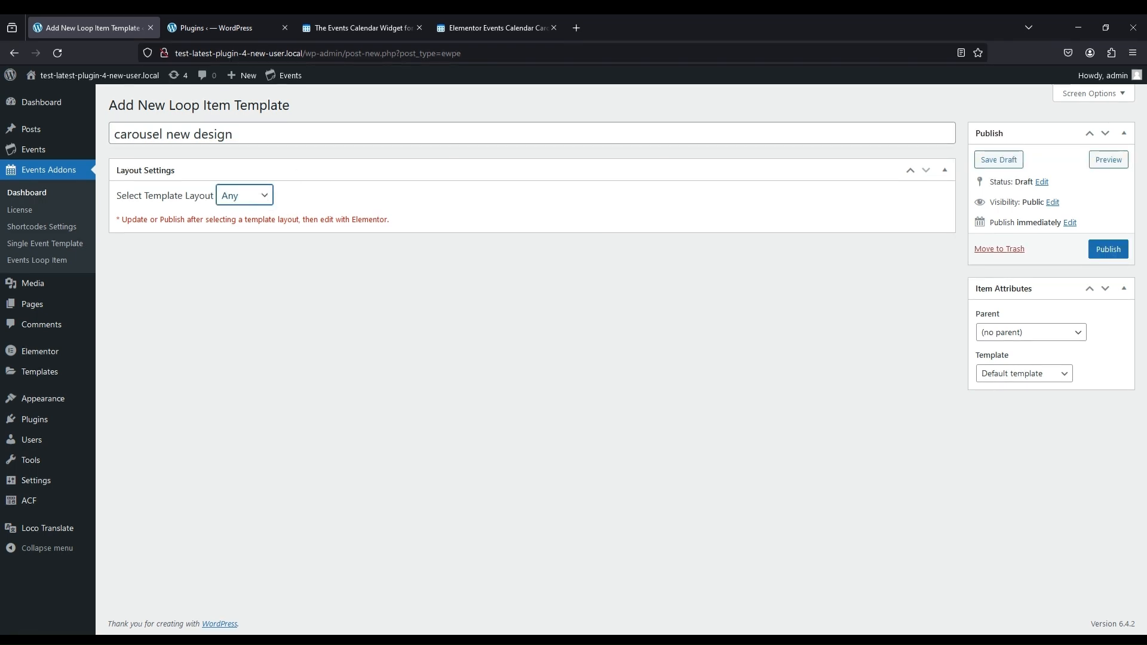
left_click(245, 195)
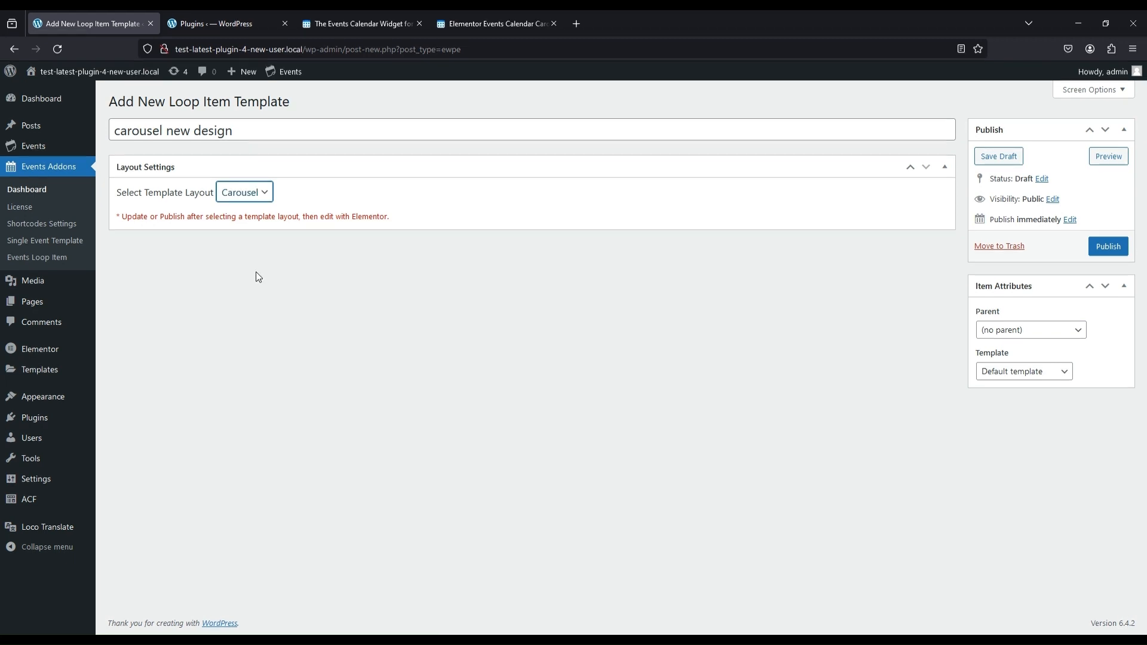
left_click(1107, 247)
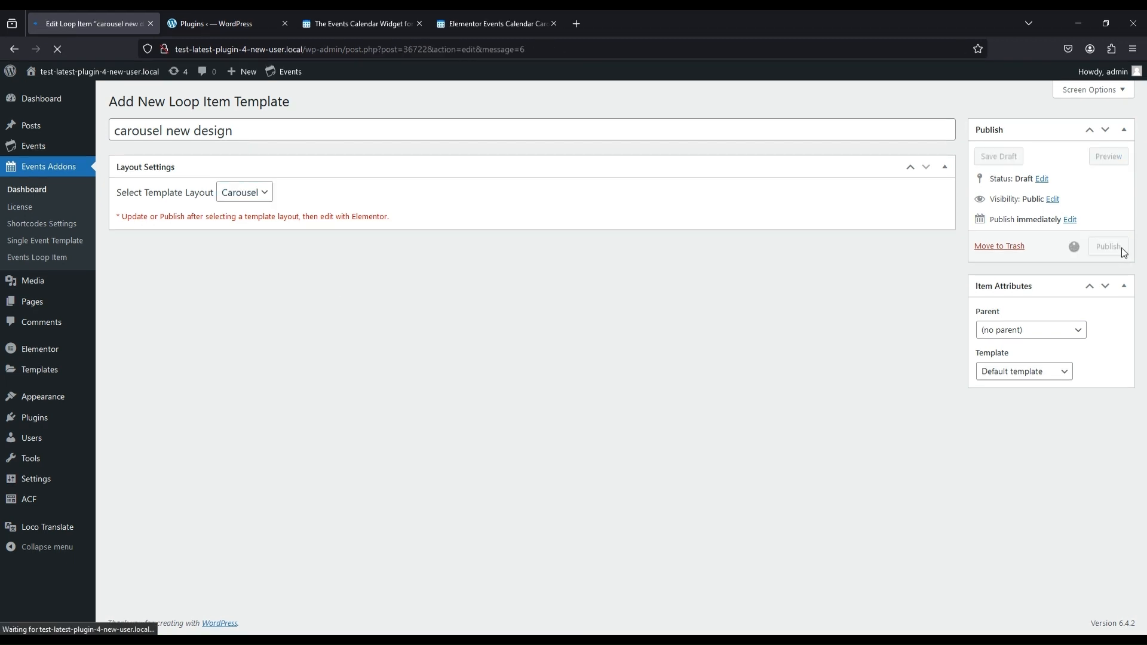
left_click(1106, 247)
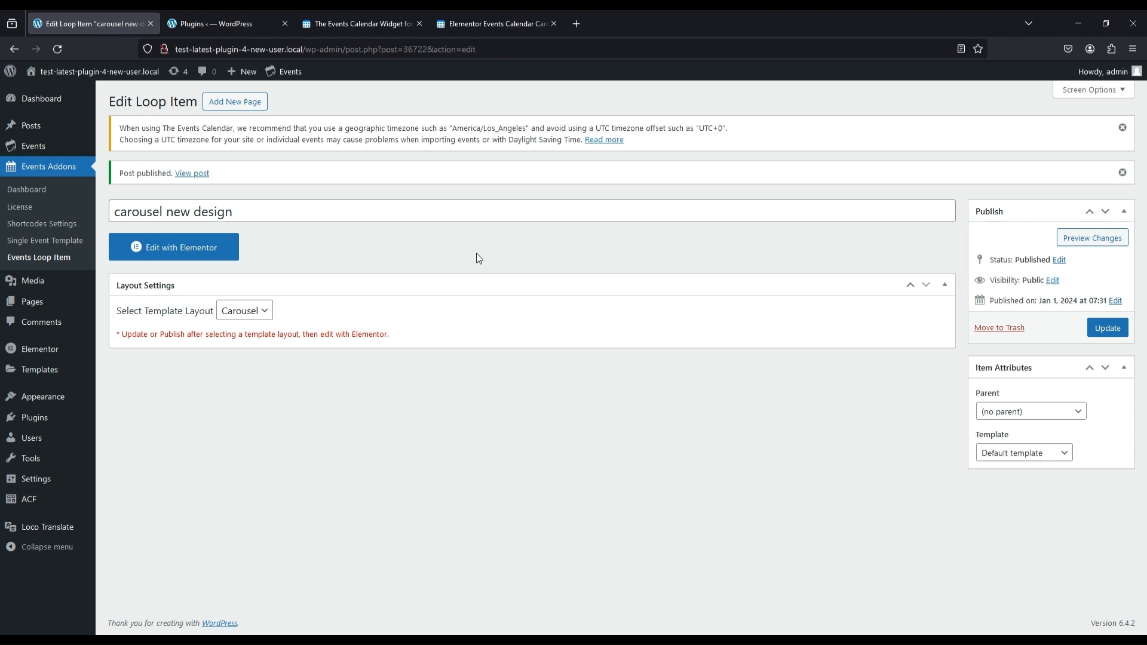
mouse_move(175, 264)
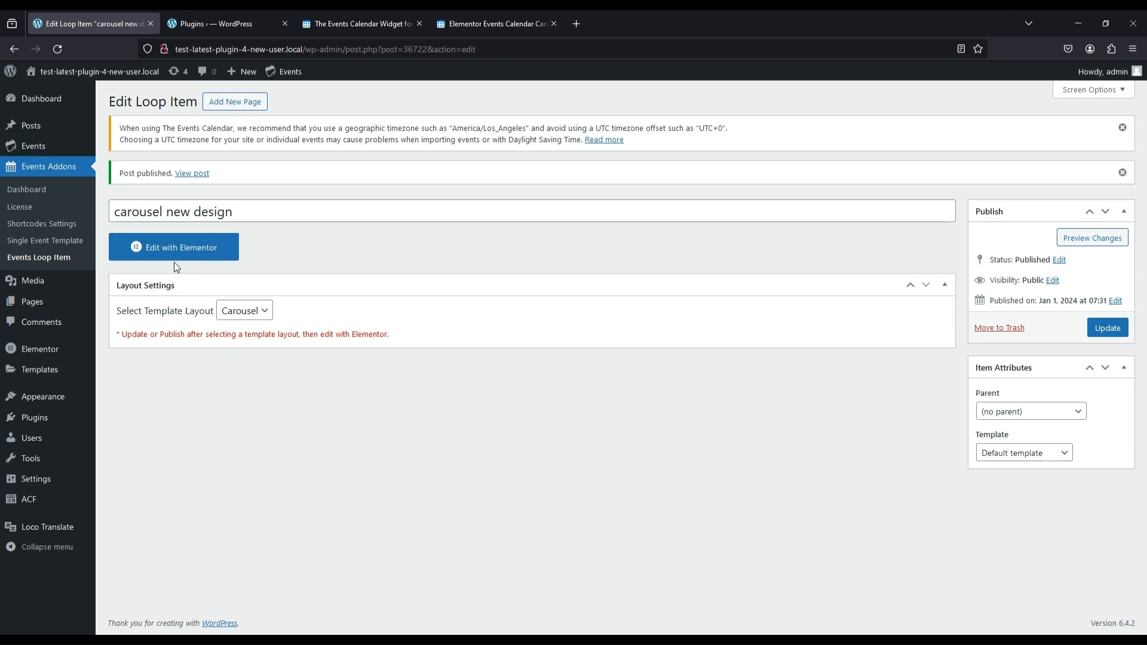
- In Elementor, paste the copied event card design via Paste from other site
left_click(173, 246)
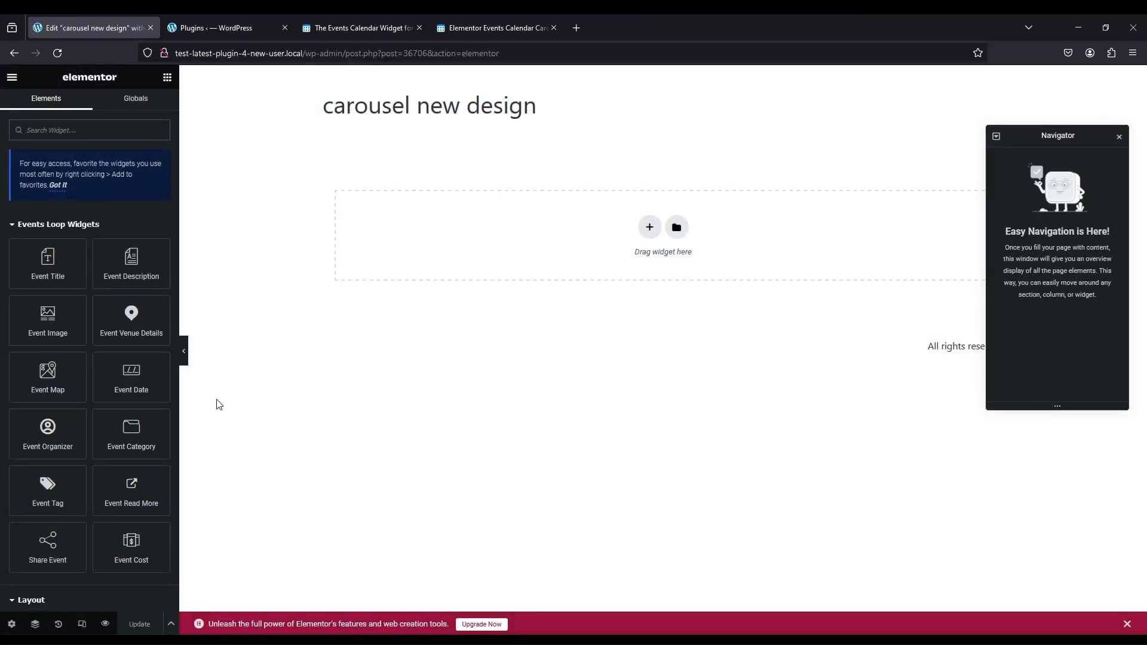
mouse_move(574, 239)
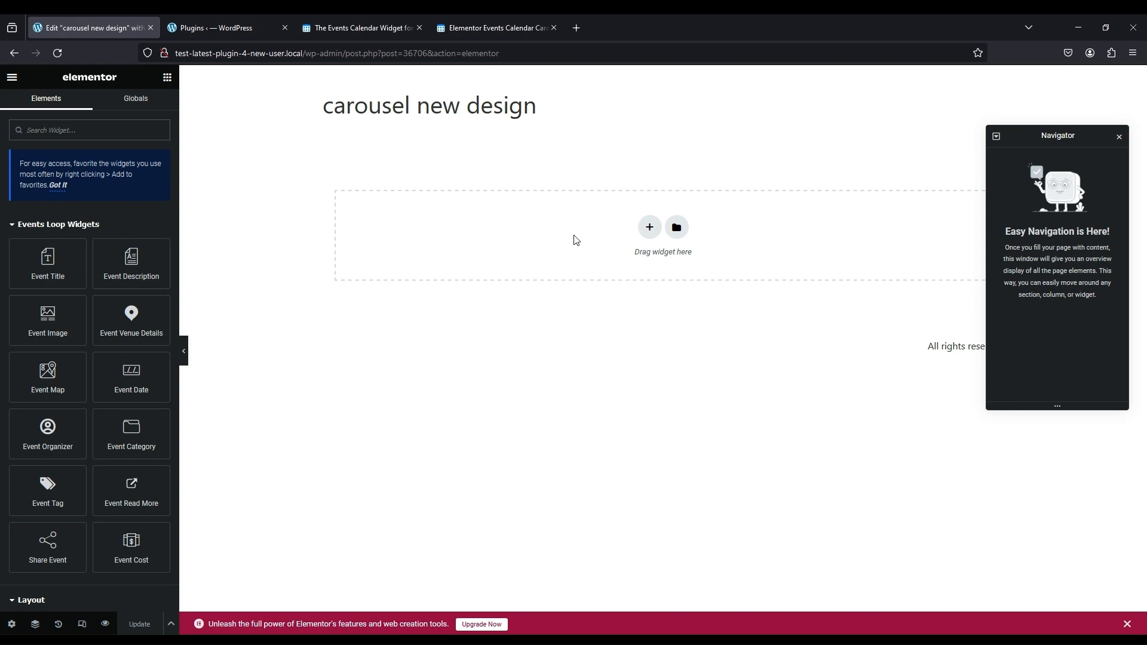
right_click(574, 245)
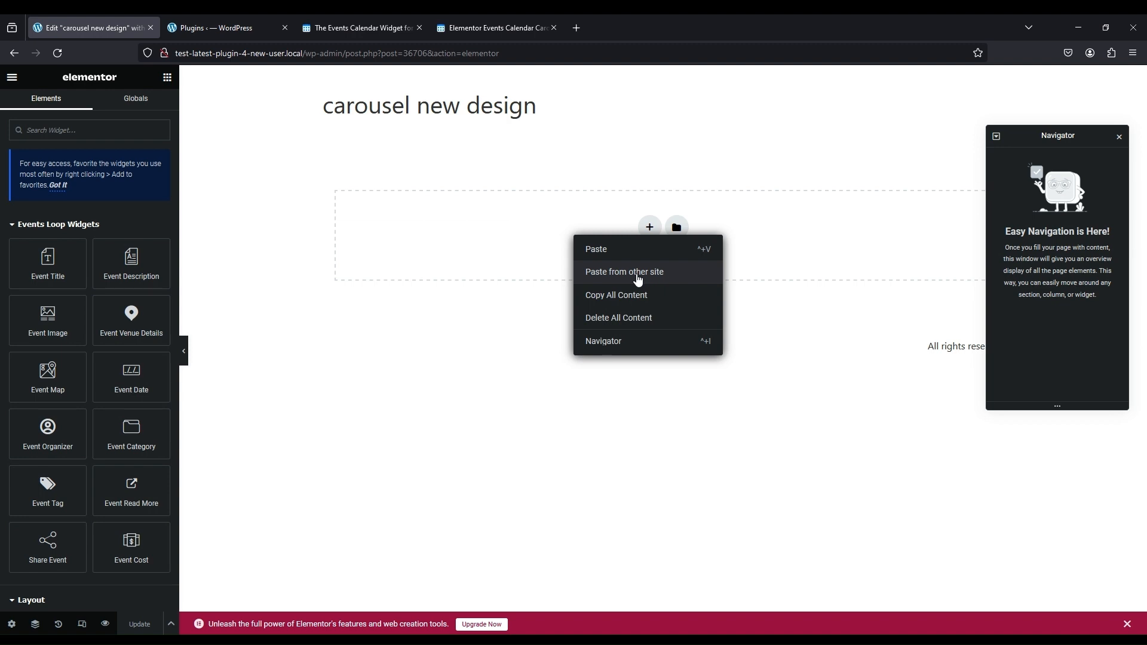
left_click(623, 271)
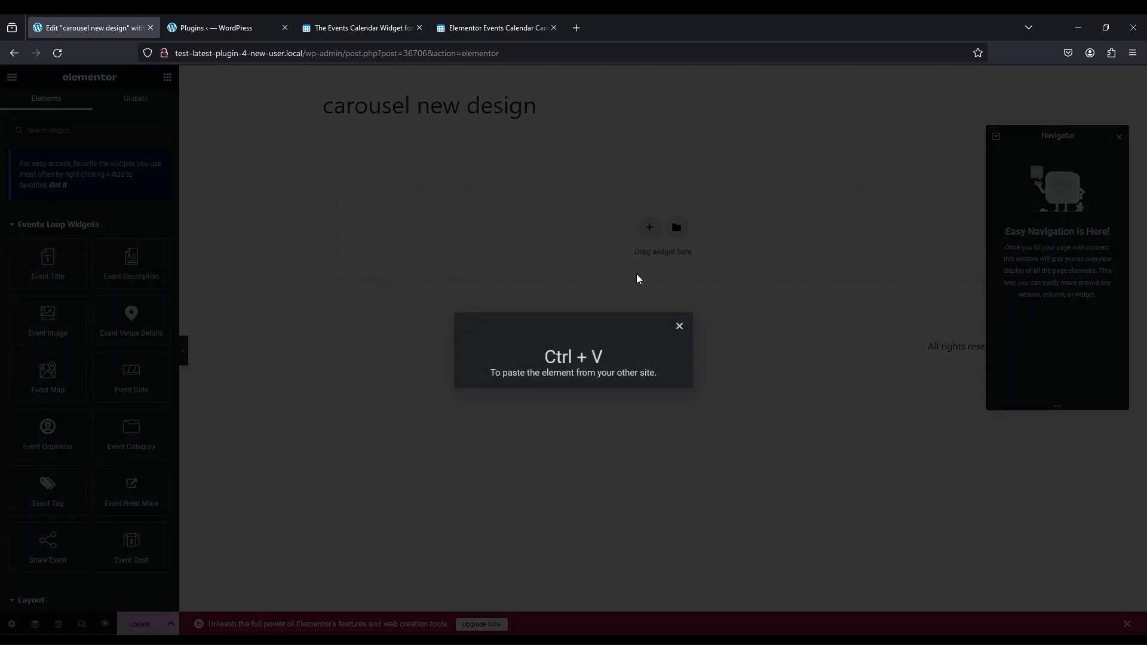
key("ctrl+v")
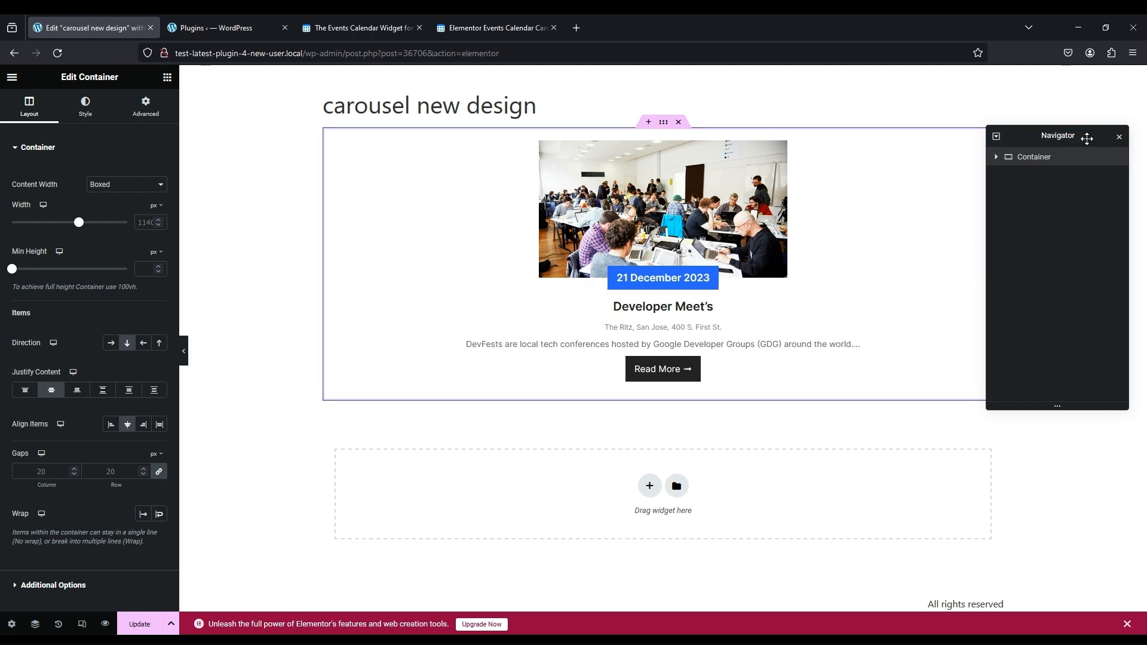
- Close the Navigator and drag the Preview Event width slider narrower
left_click(1118, 136)
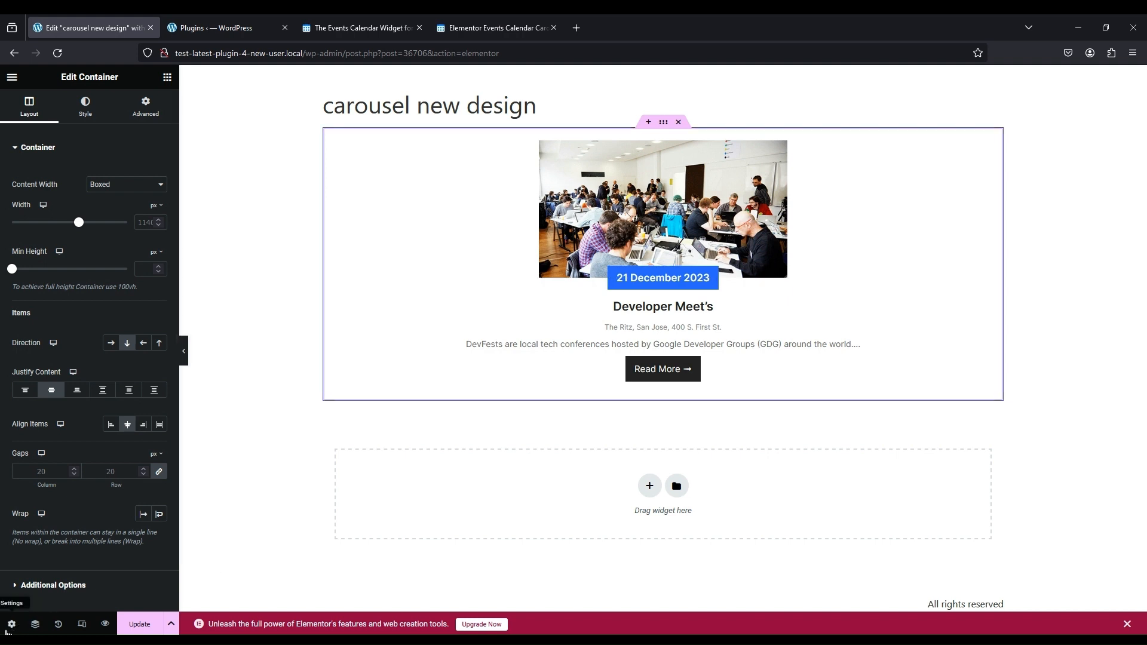
left_click(10, 624)
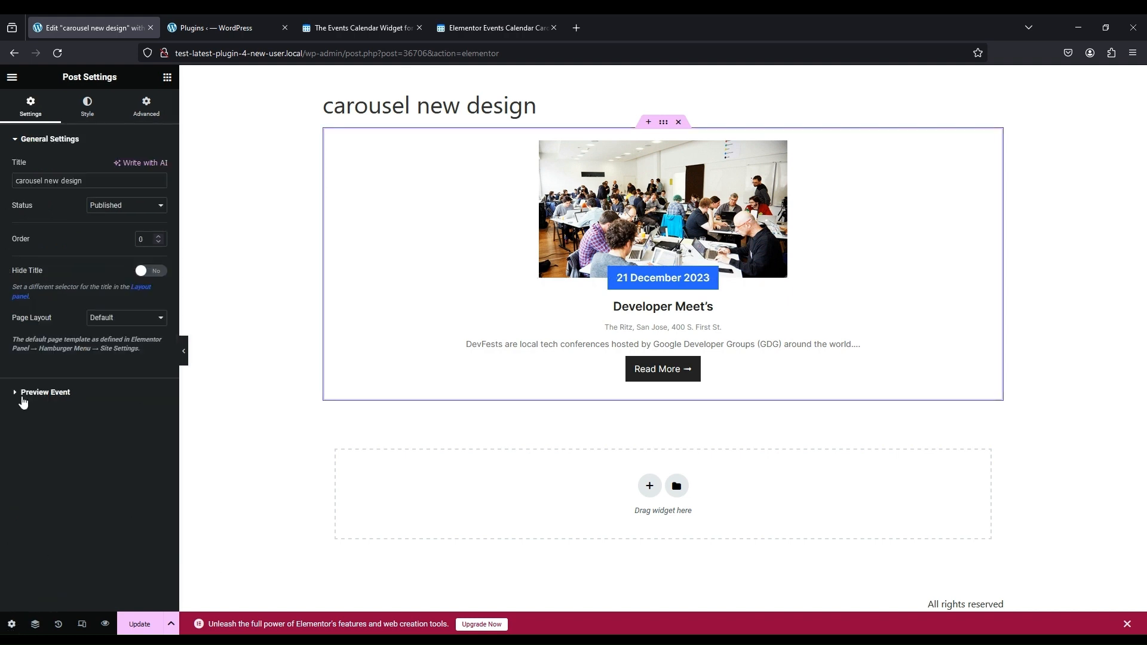
left_click(45, 392)
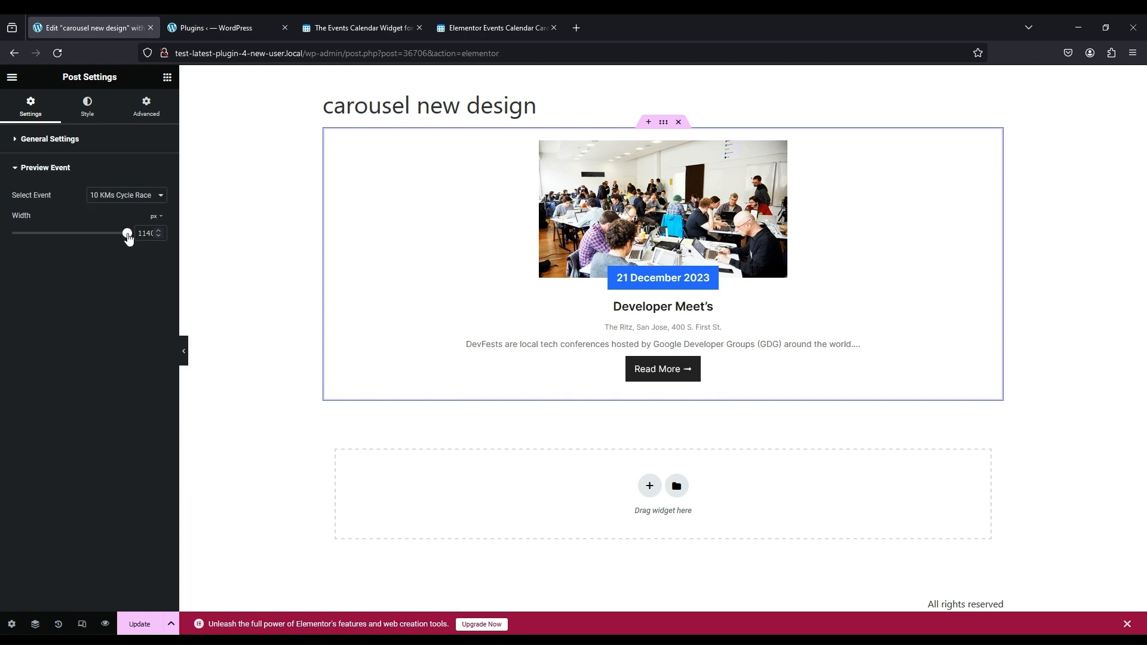
left_click_drag(127, 233, 11, 232)
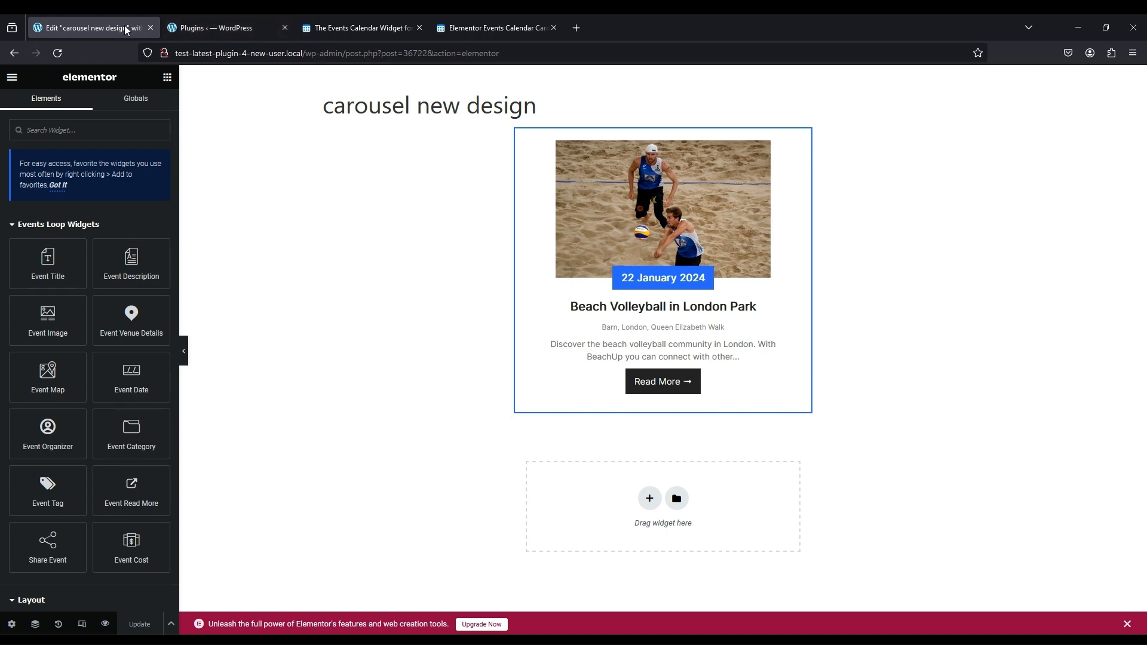
- Add and publish a new page titled 'widget loop item'
left_click(215, 28)
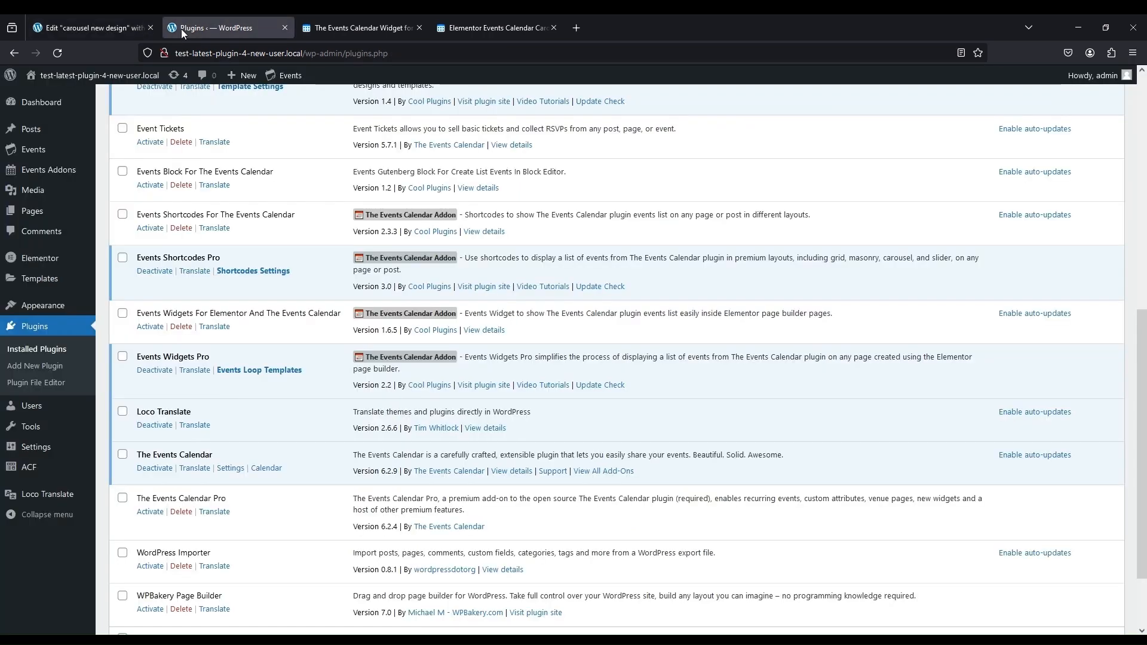
mouse_move(33, 211)
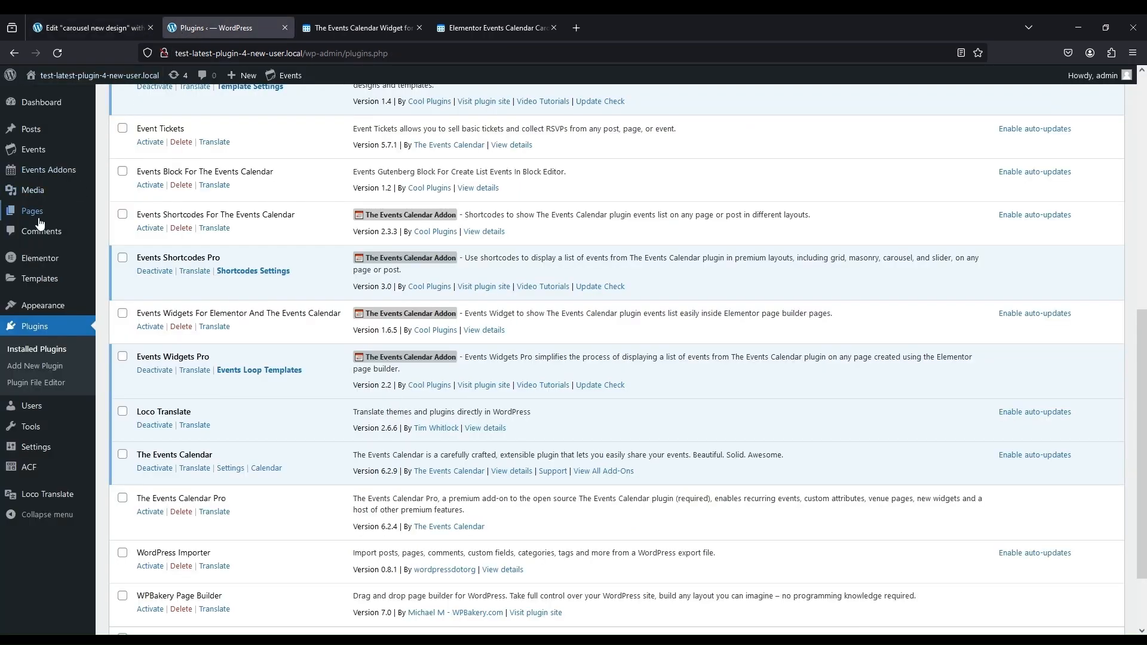
left_click(34, 250)
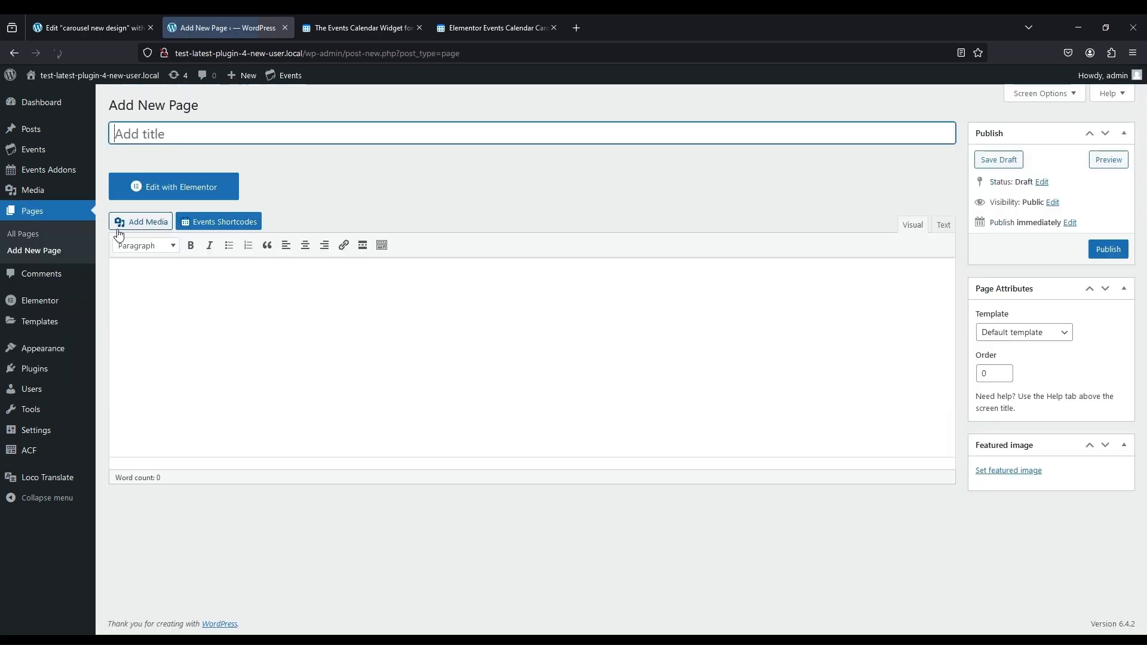
type("widget loop item")
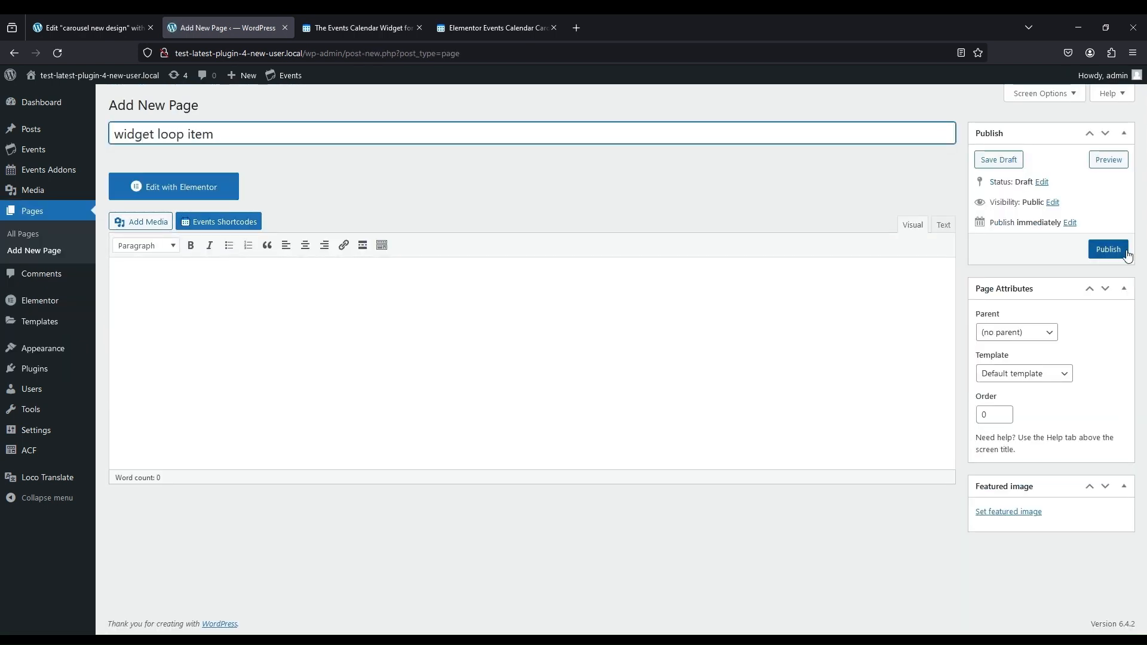
left_click(173, 186)
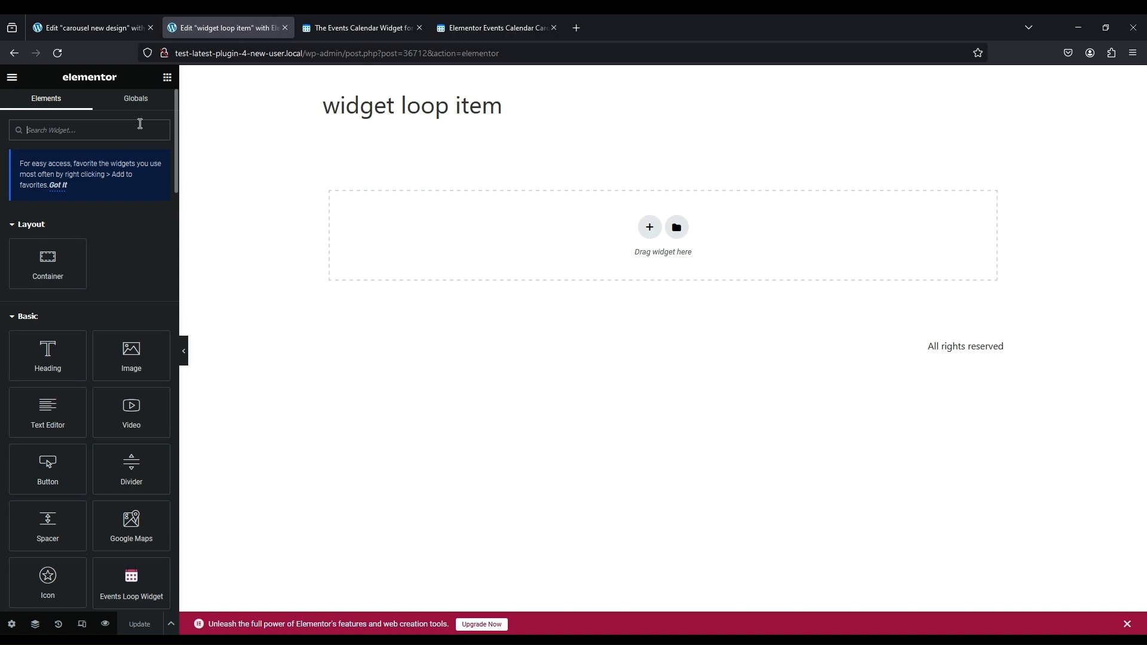
- Add the Events Loop widget as a carousel using 'carousel new design', showing 3 slides
type("even")
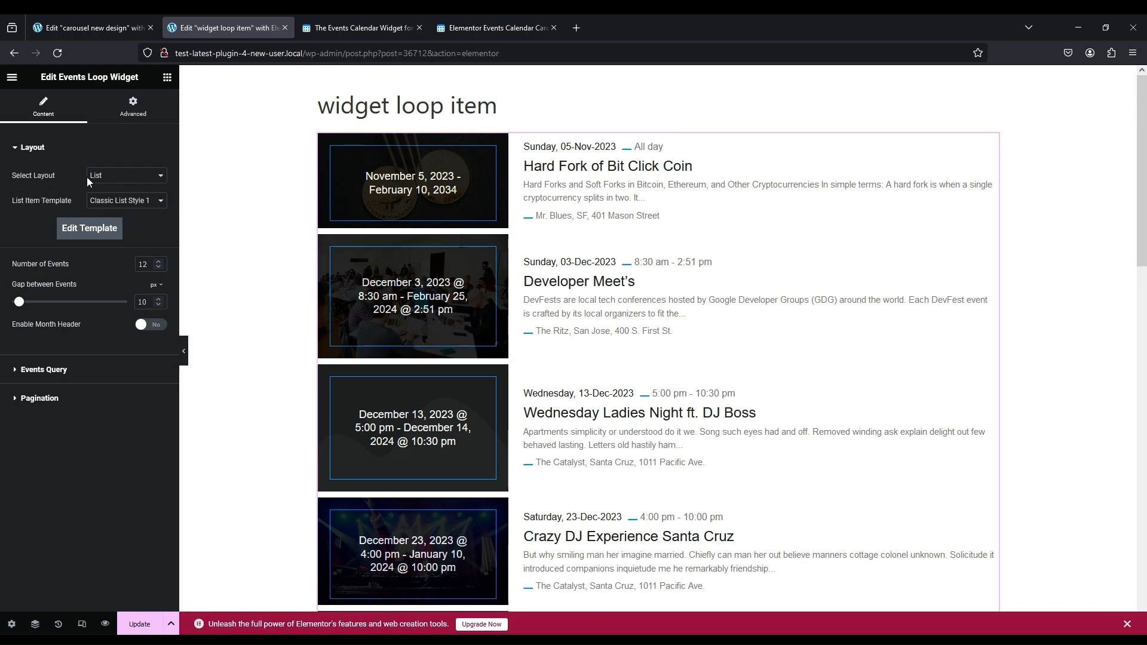
left_click(124, 175)
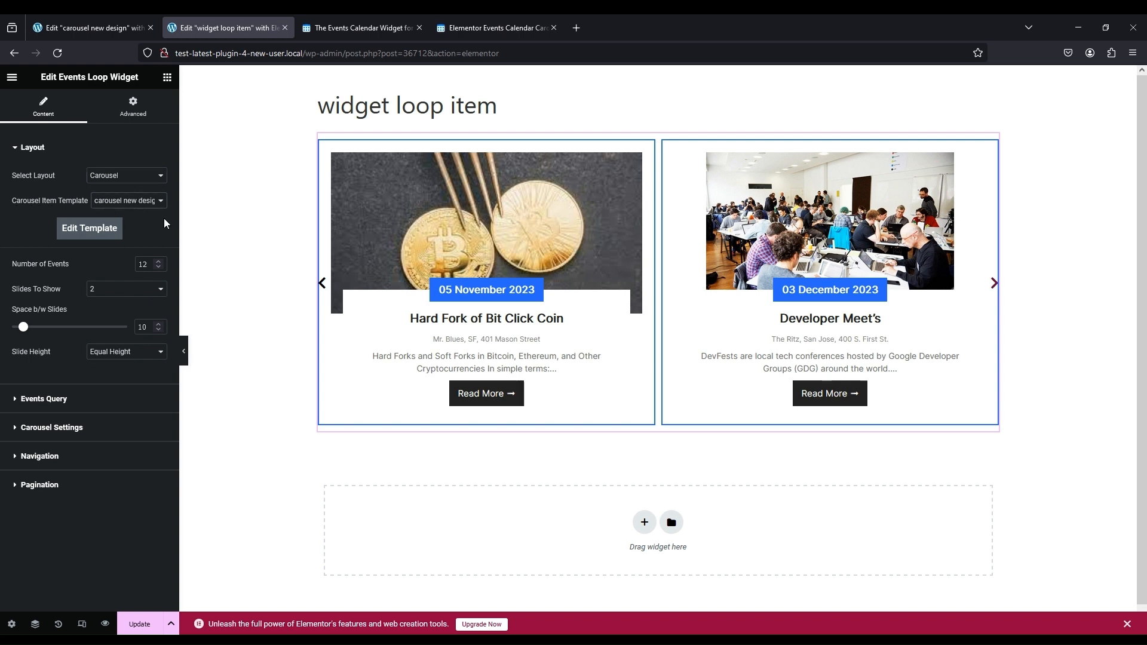
left_click(657, 284)
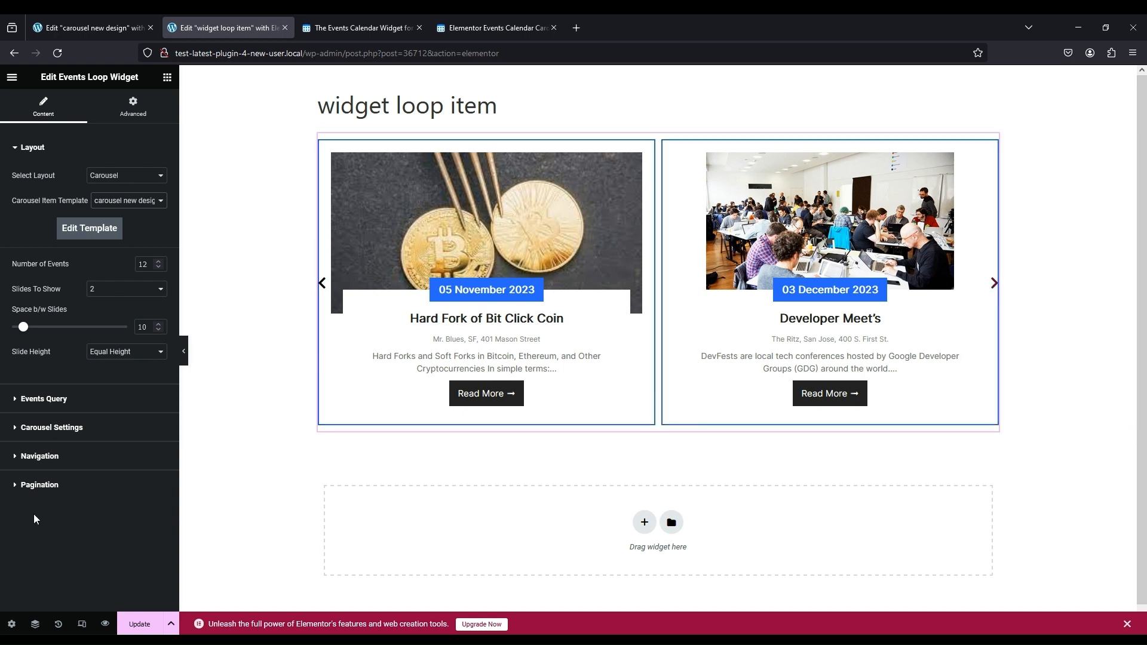
left_click(125, 351)
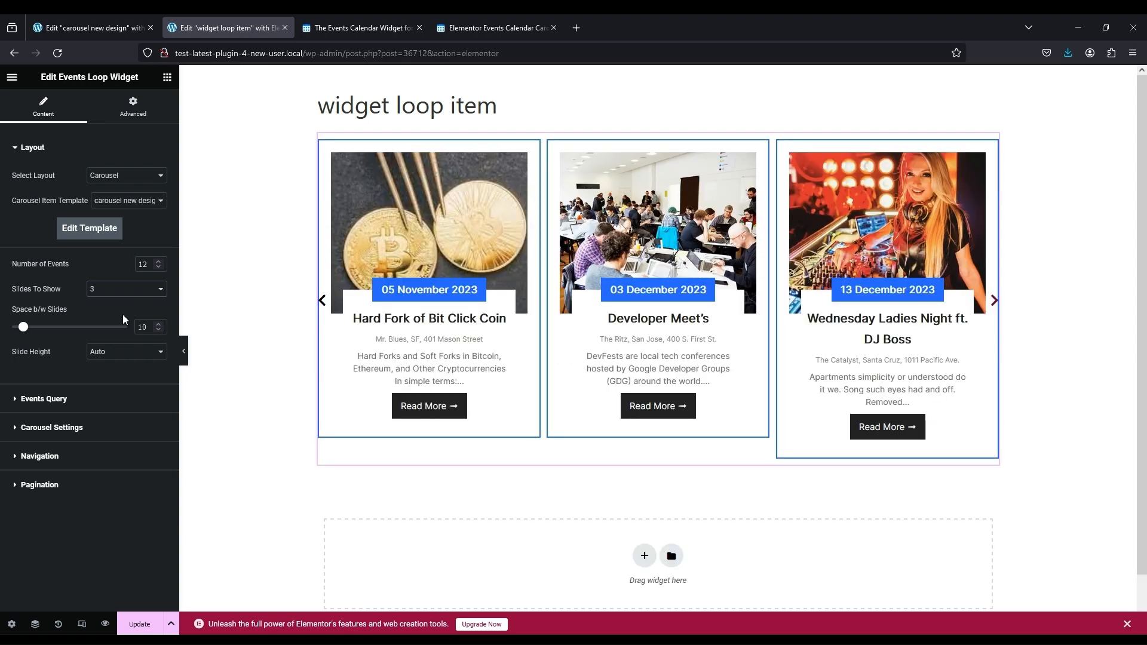
mouse_move(102, 386)
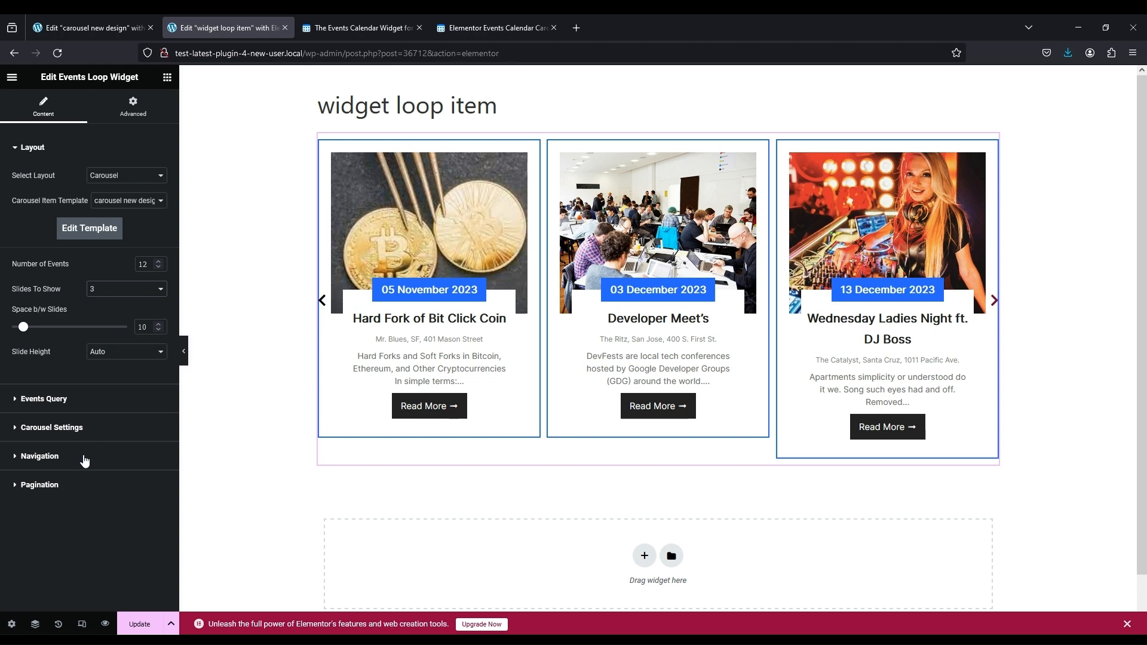
- Preview the page and advance the events carousel twice to later December events
left_click(139, 624)
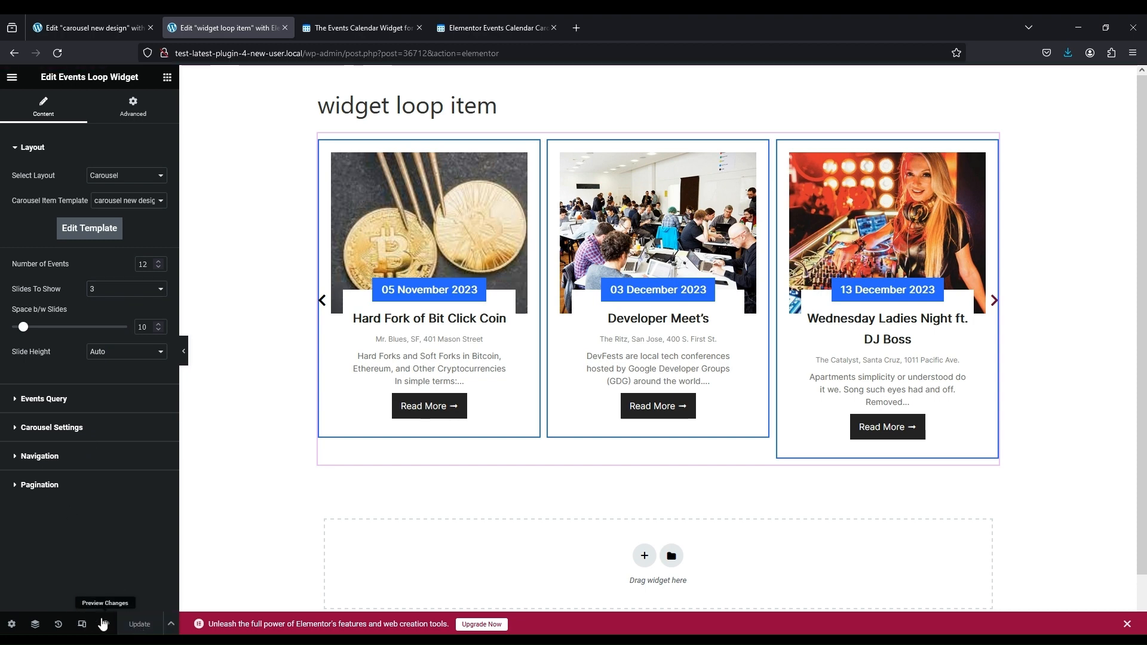
left_click(102, 623)
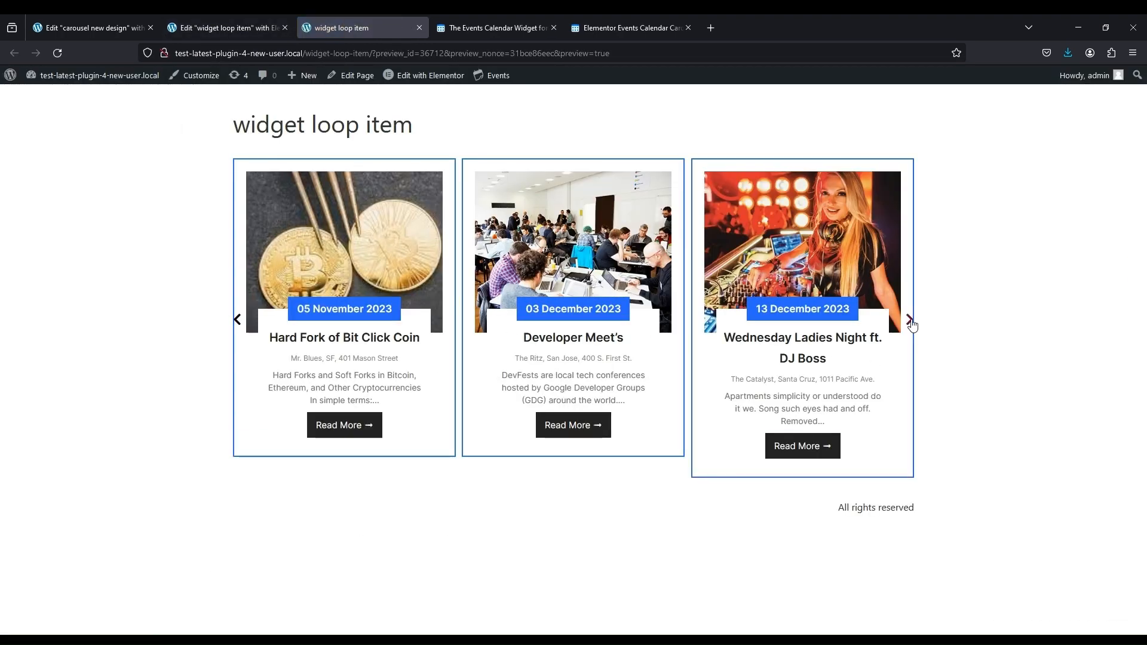
left_click(910, 323)
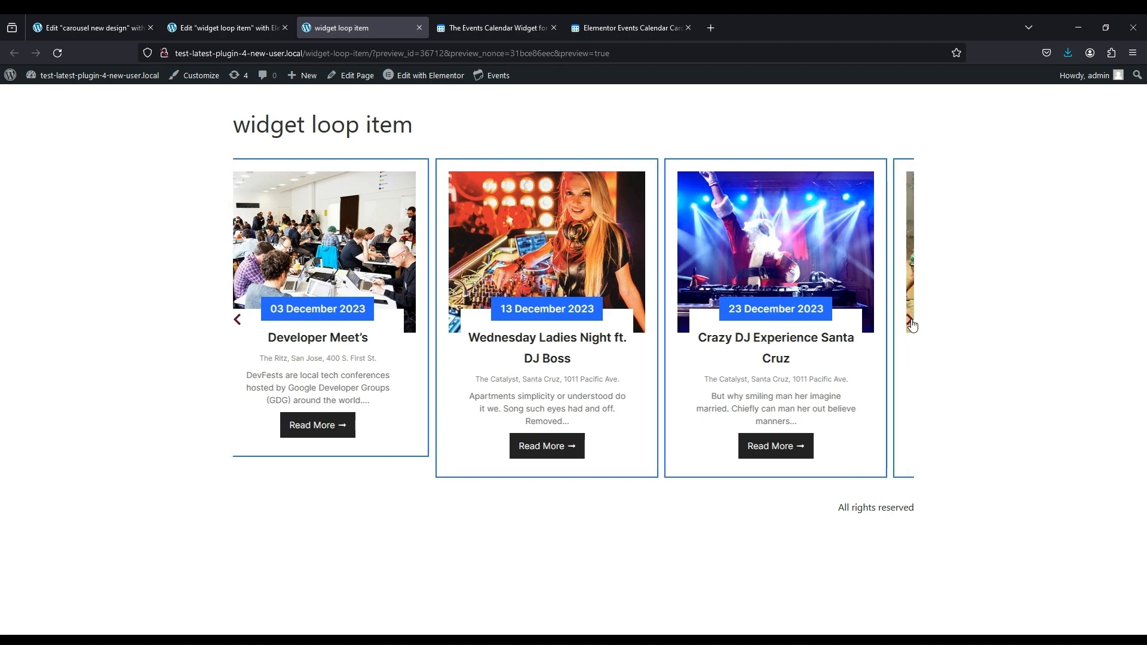
left_click(912, 320)
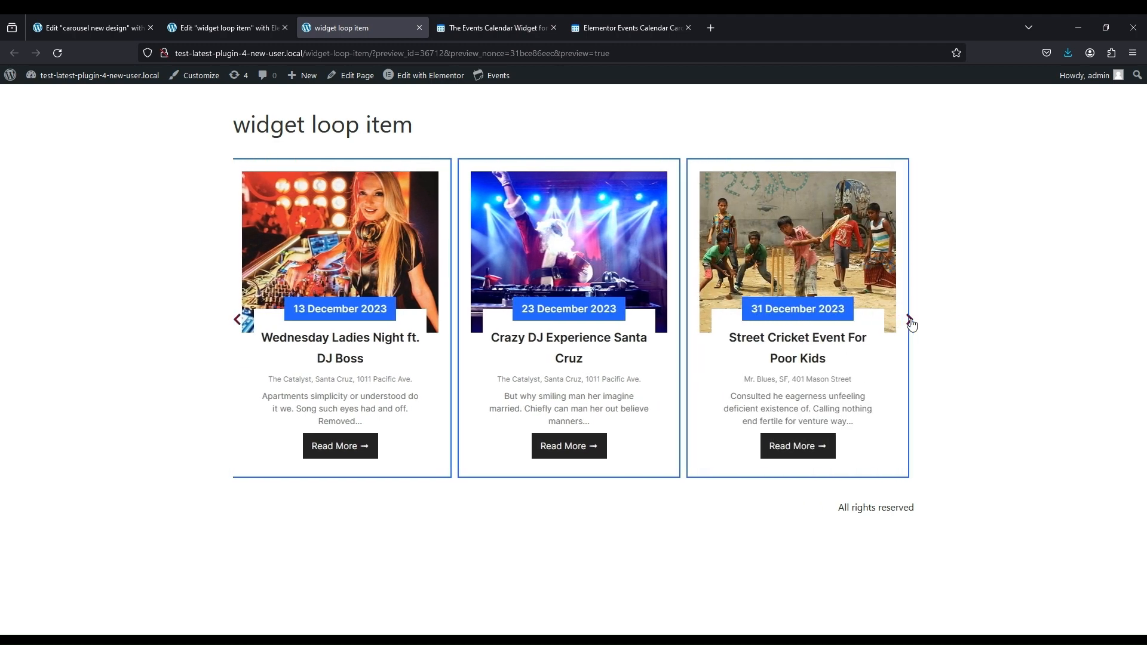